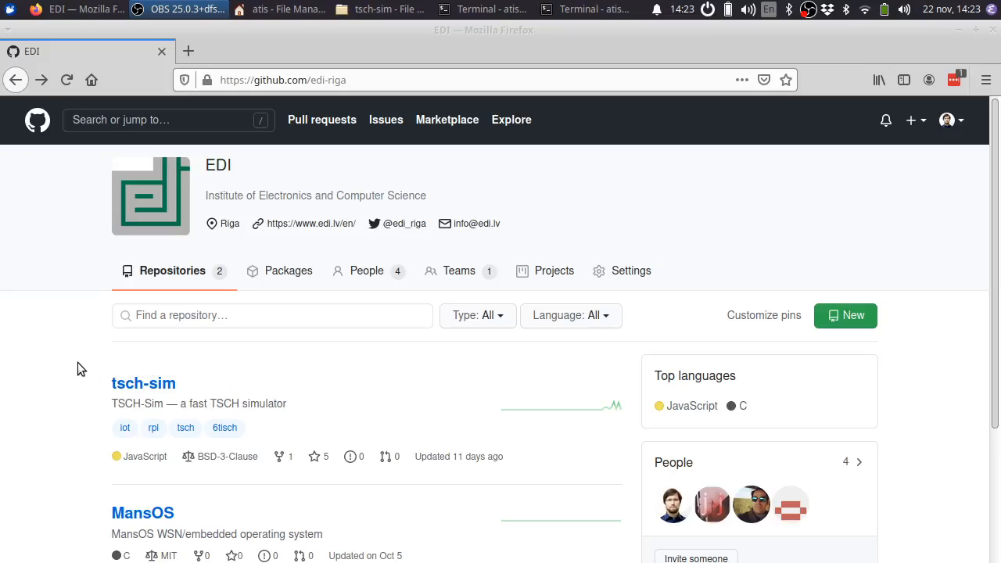
pyautogui.moveTo(200, 406)
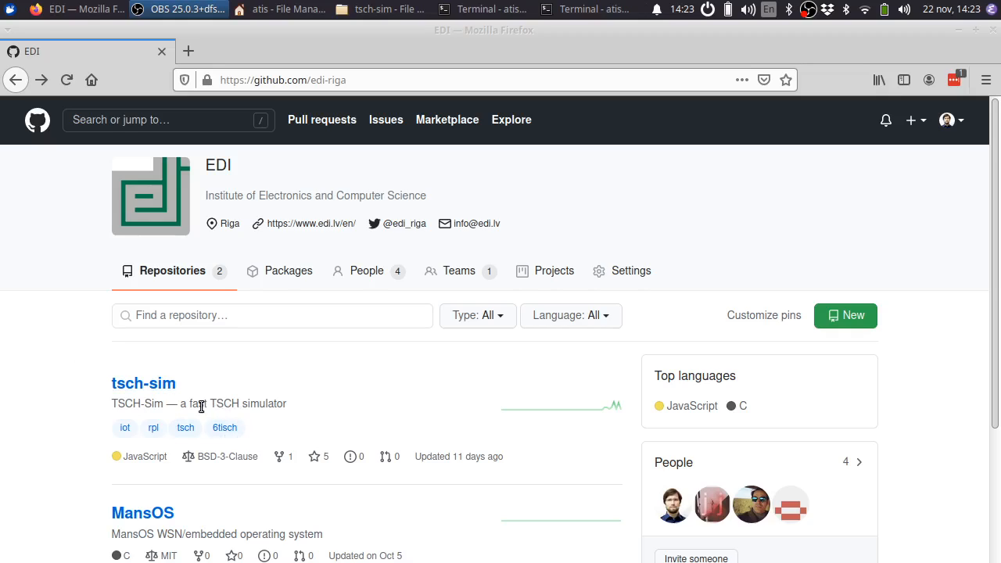
pyautogui.moveTo(44, 403)
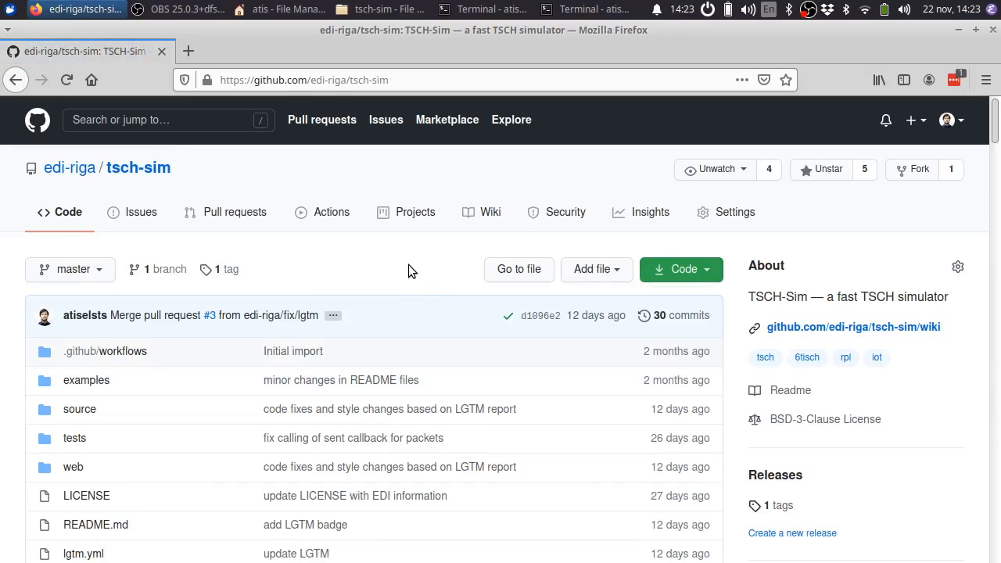
# Open the tsch-sim repository from the EDI organisation's repository list
pyautogui.scroll(-3)
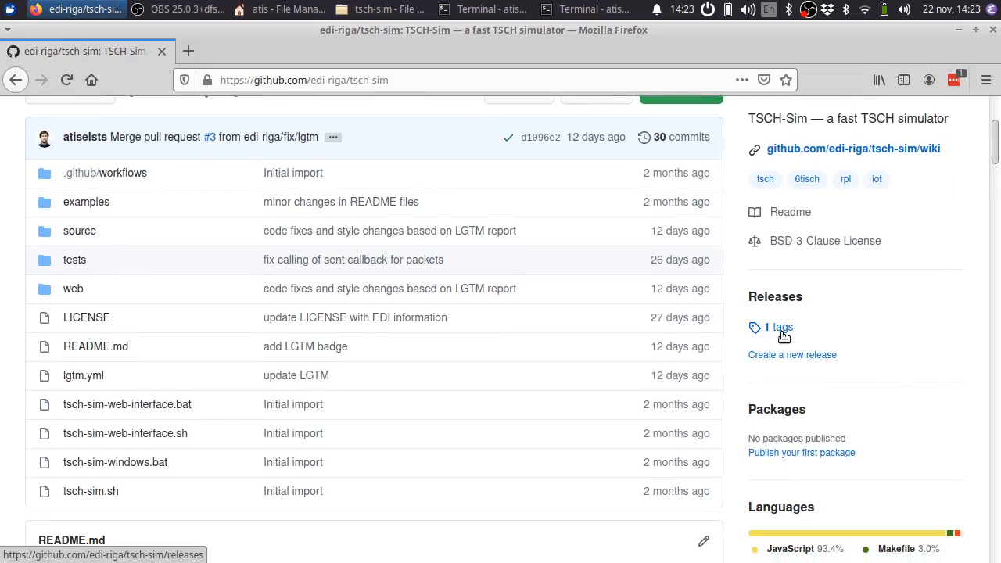
pyautogui.click(779, 327)
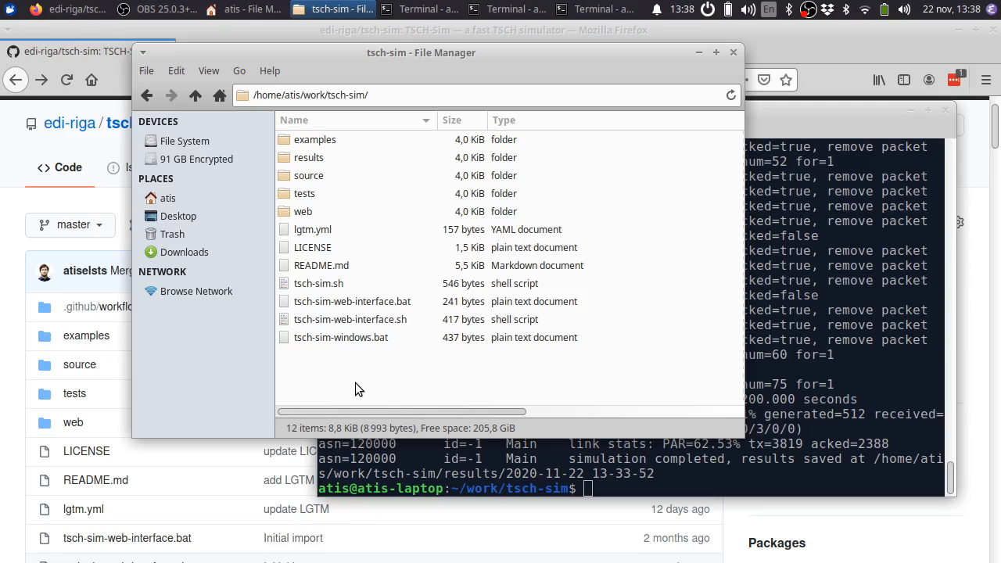
pyautogui.moveTo(341, 153)
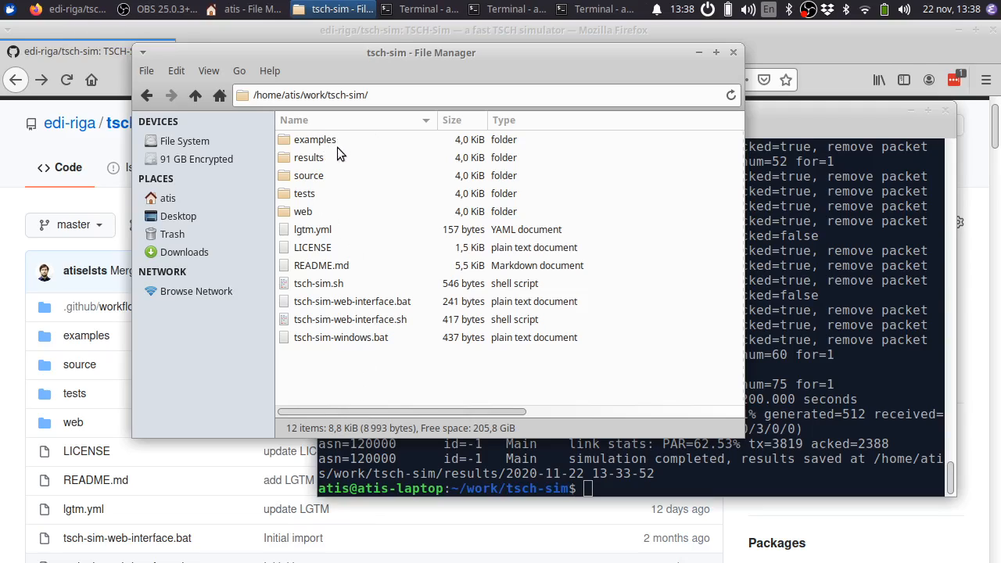
pyautogui.moveTo(322, 149)
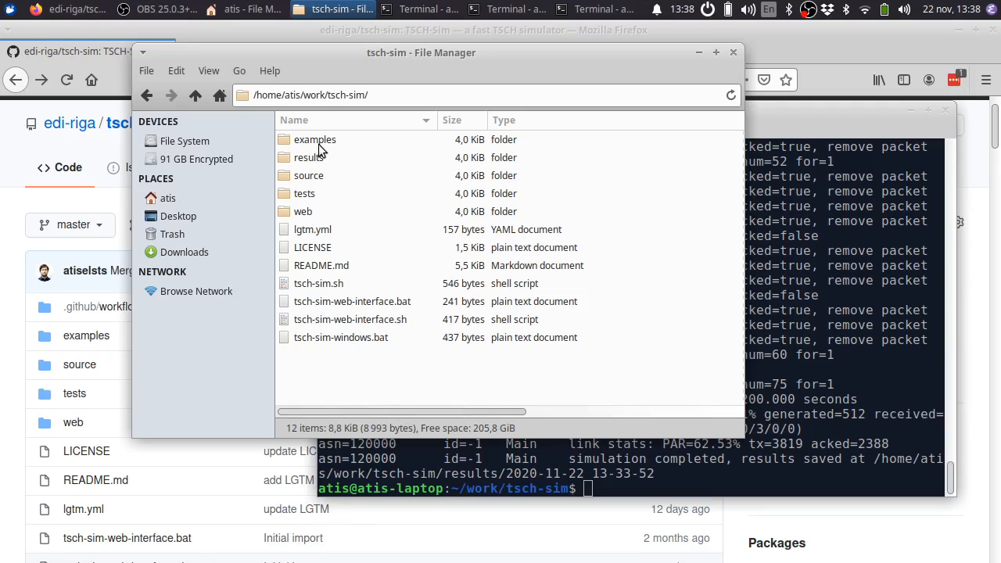
pyautogui.doubleClick(314, 139)
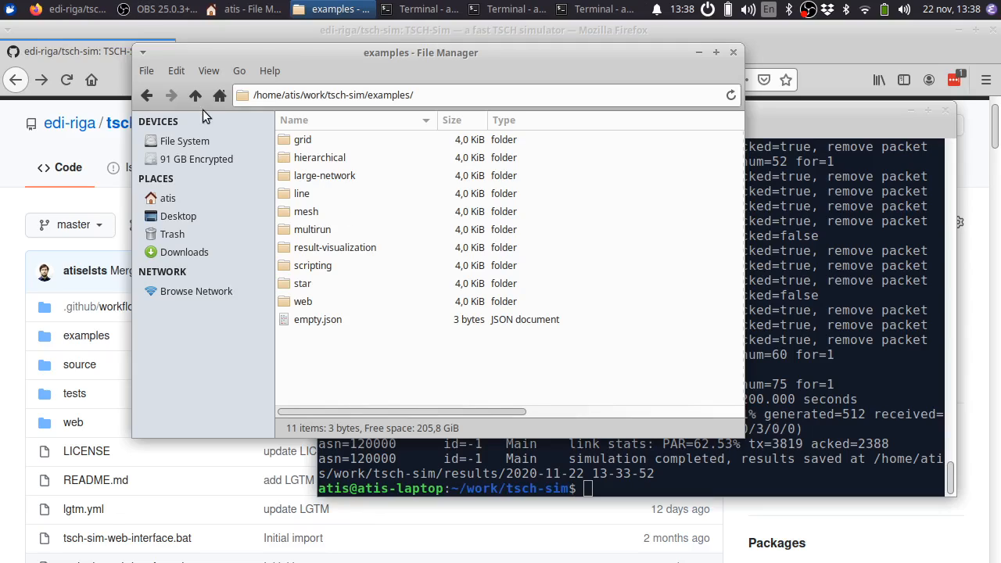
pyautogui.click(195, 95)
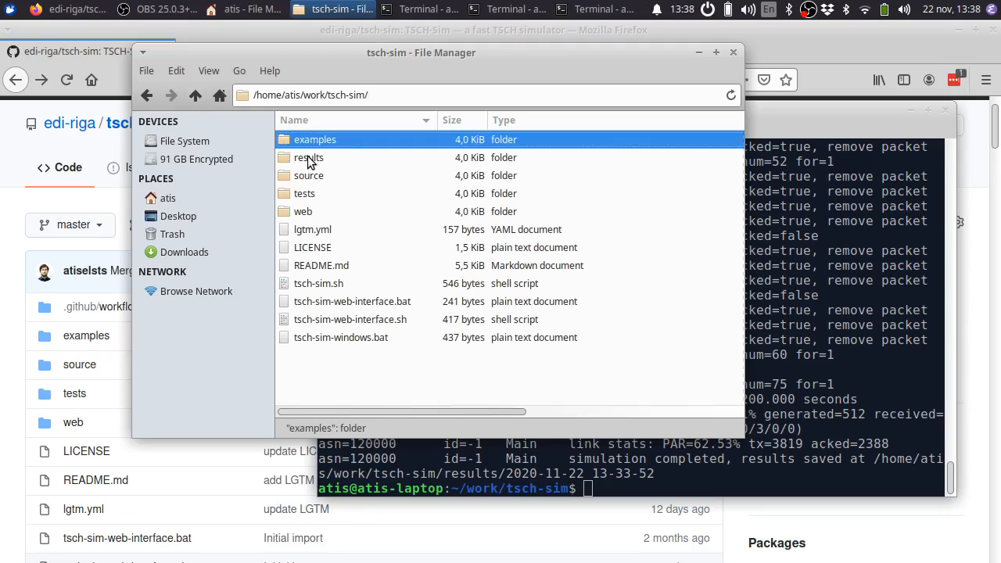
pyautogui.click(308, 156)
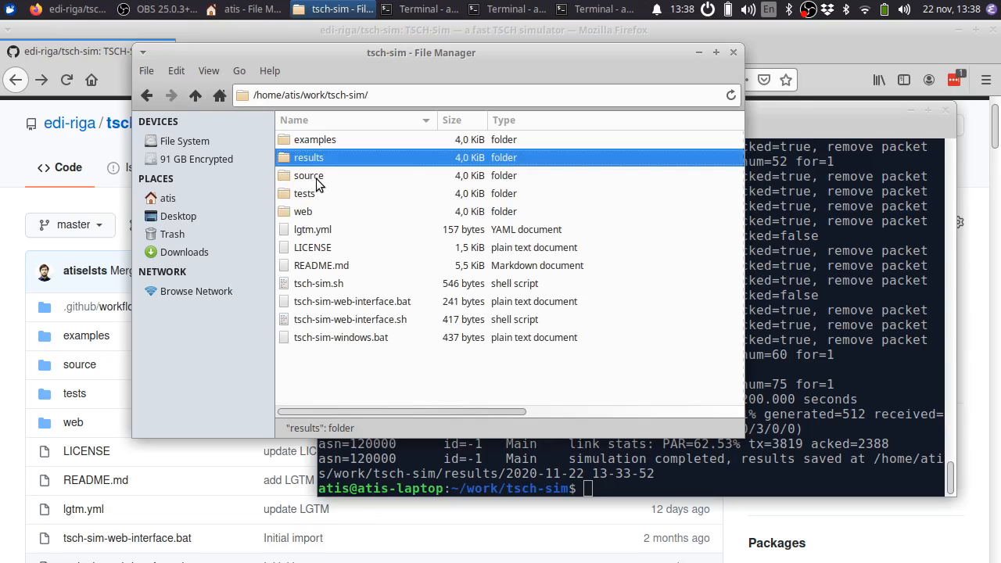
pyautogui.doubleClick(308, 176)
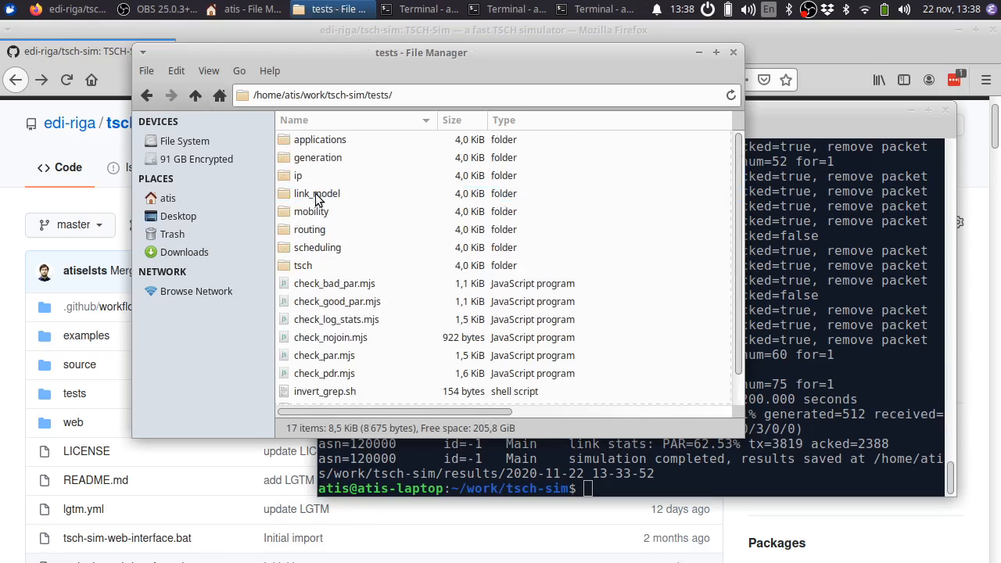
pyautogui.click(195, 95)
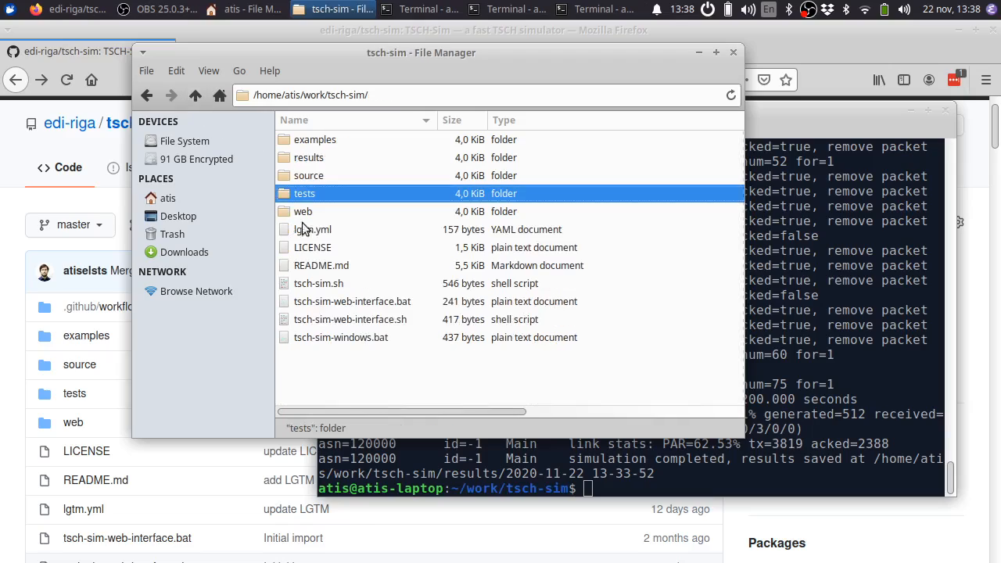
pyautogui.click(303, 211)
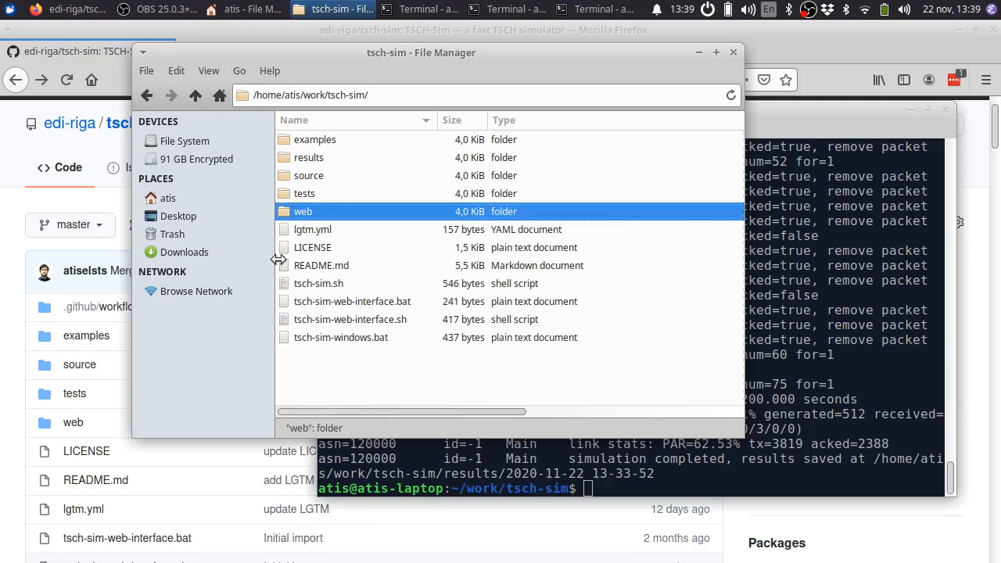
pyautogui.moveTo(336, 294)
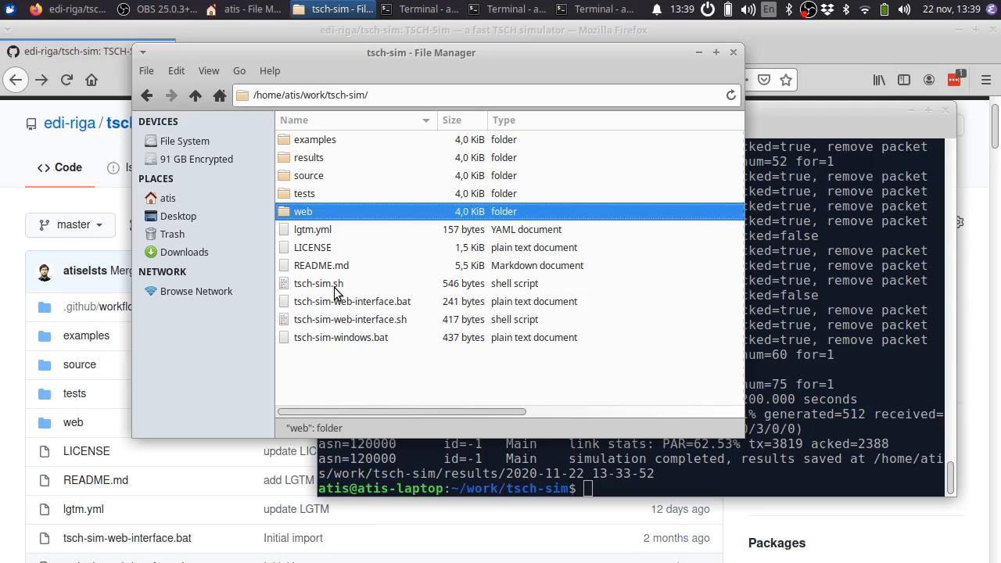
pyautogui.click(319, 283)
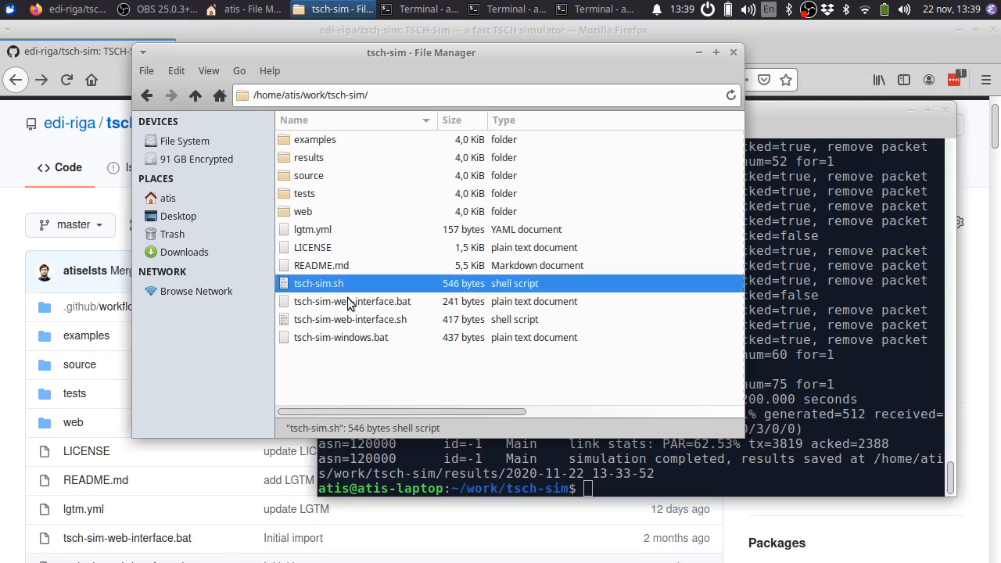
pyautogui.moveTo(334, 292)
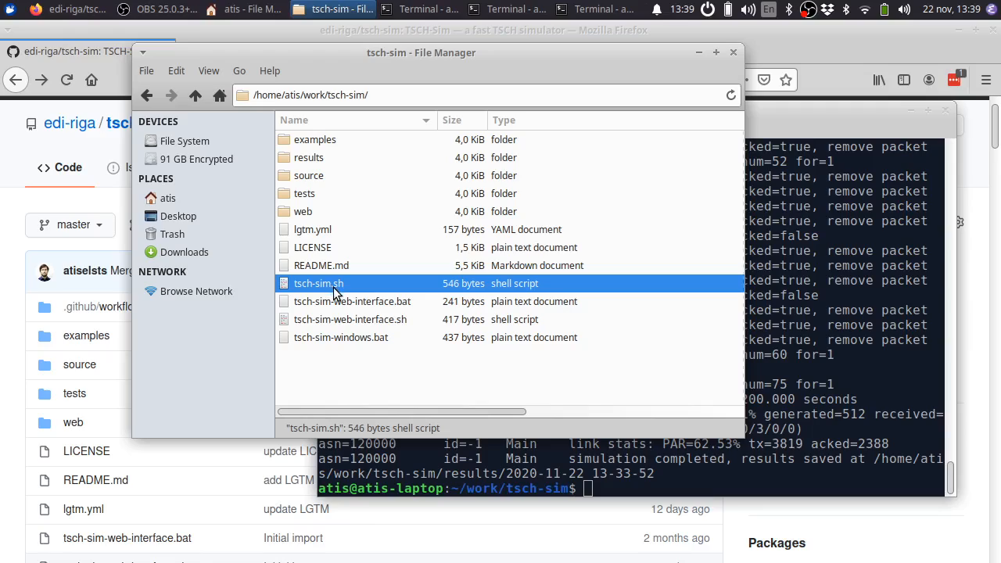
pyautogui.click(350, 319)
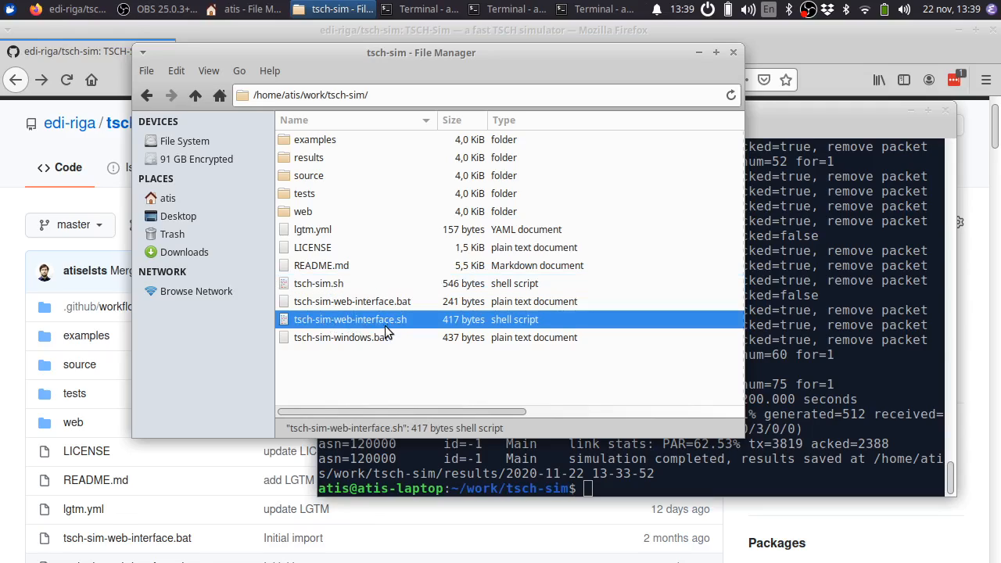
pyautogui.moveTo(352, 305)
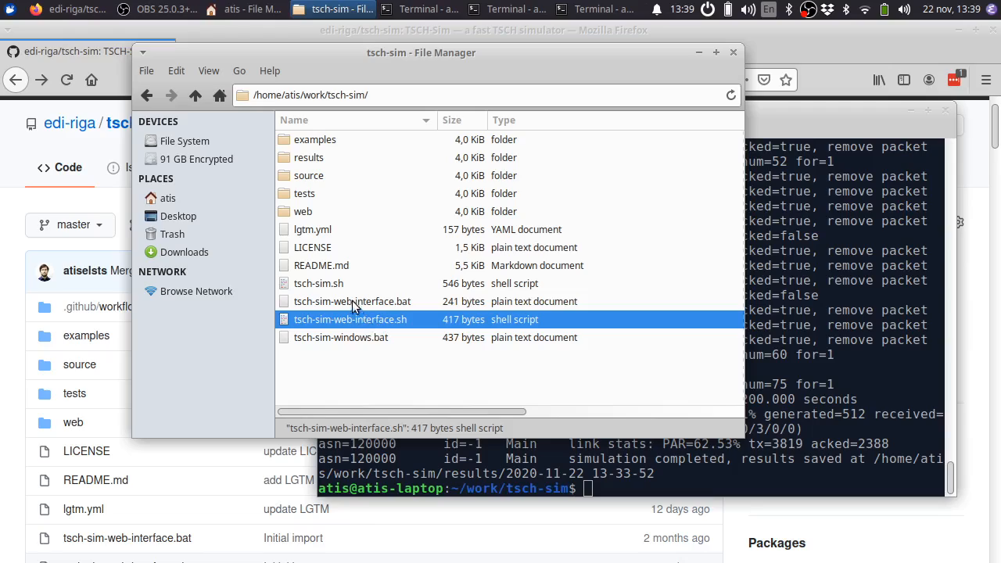
pyautogui.click(319, 283)
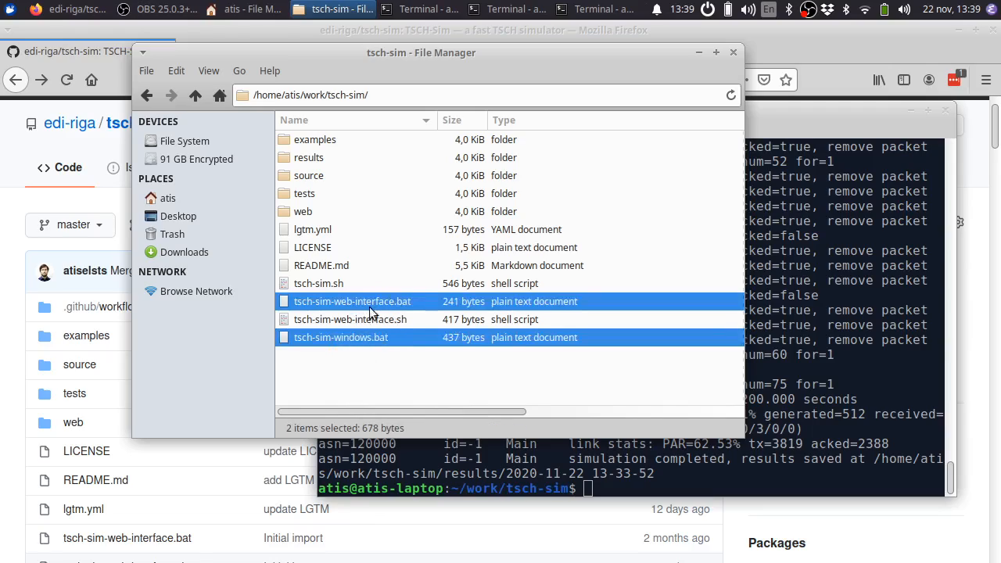
pyautogui.moveTo(400, 329)
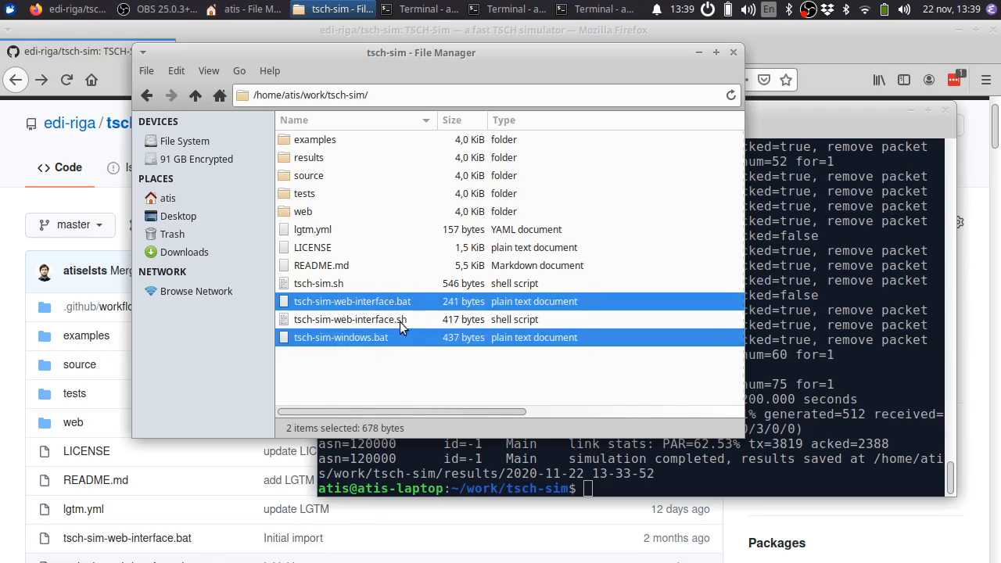
pyautogui.click(383, 362)
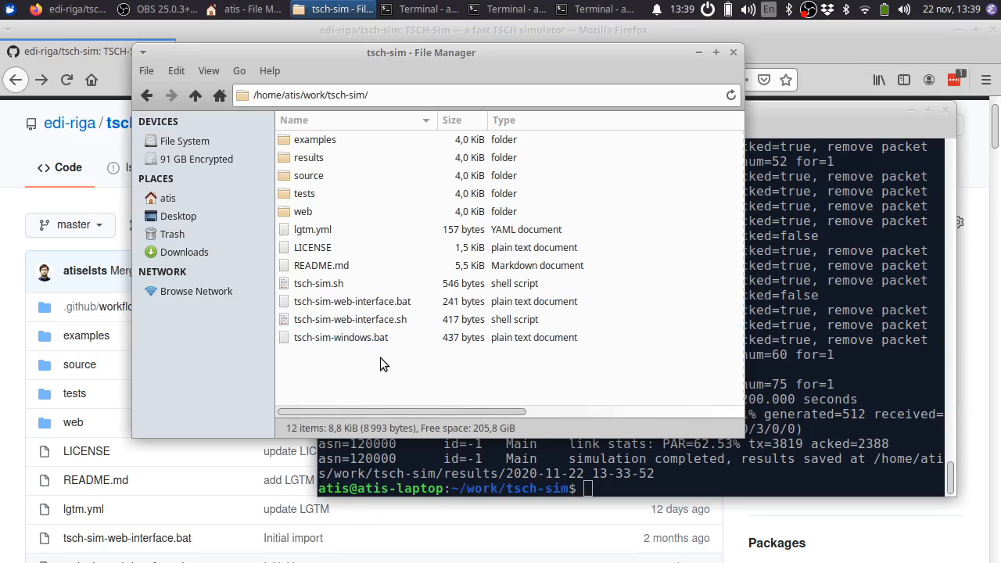
pyautogui.moveTo(399, 389)
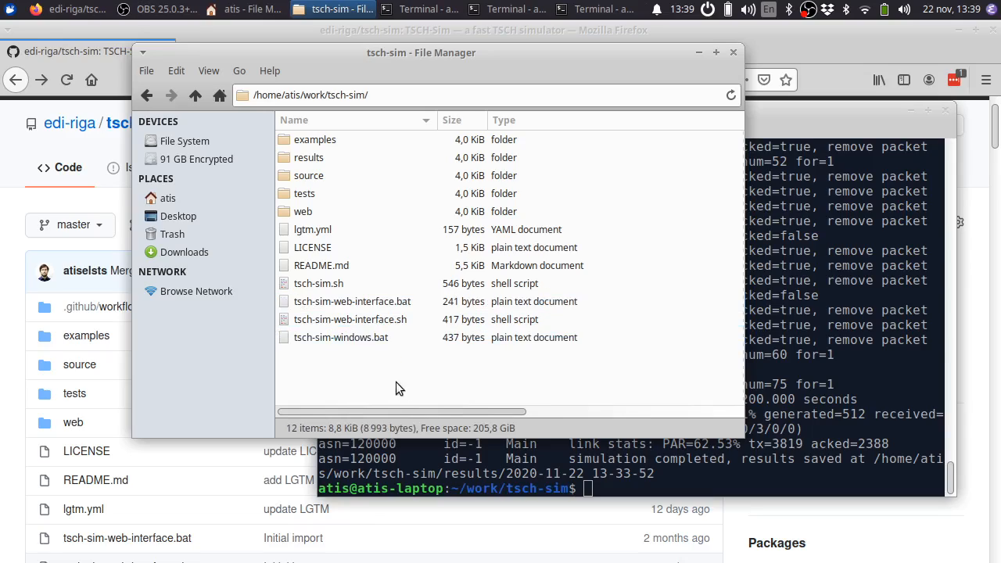
# From a terminal in the project folder, run ./tsch-sim.sh examples/line/config.json
pyautogui.rightClick(398, 388)
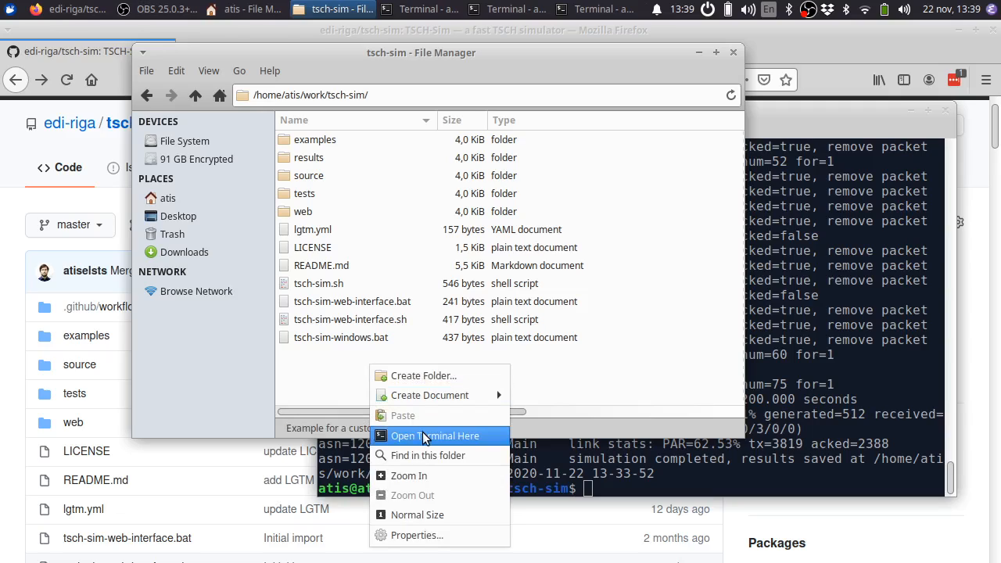
pyautogui.click(434, 434)
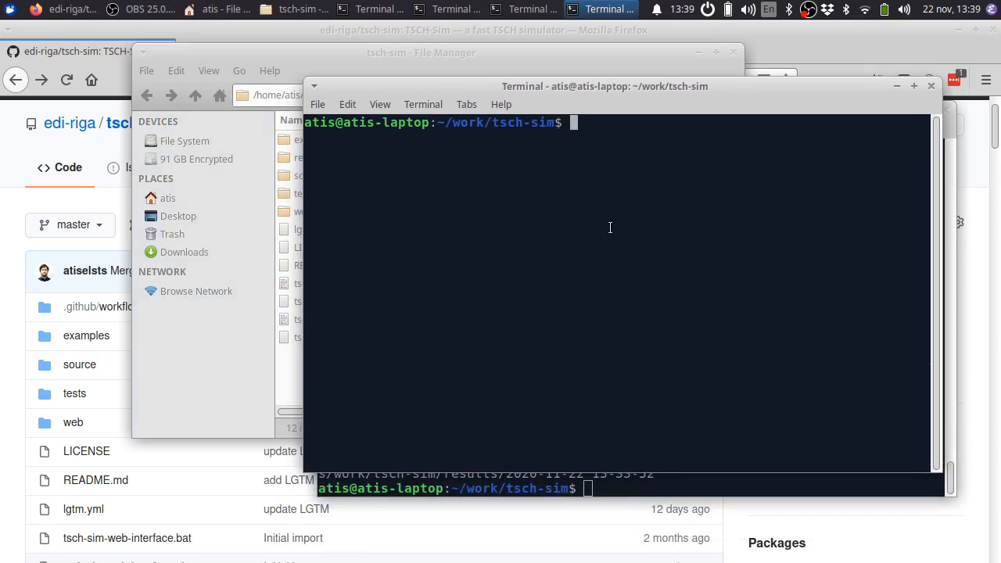
pyautogui.write('./tsch-sim.sh')
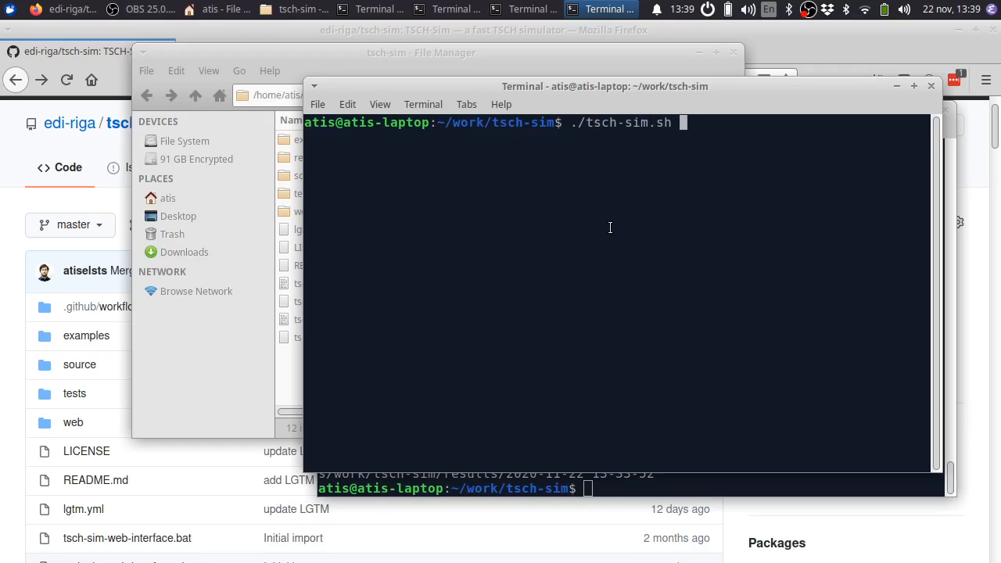
pyautogui.write('examples/l')
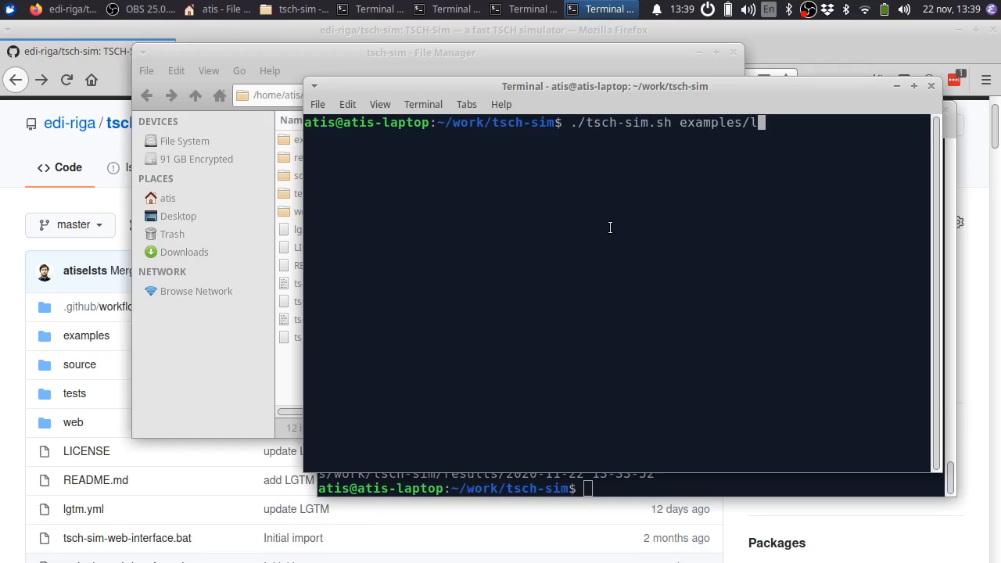
pyautogui.write('ine/config.json')
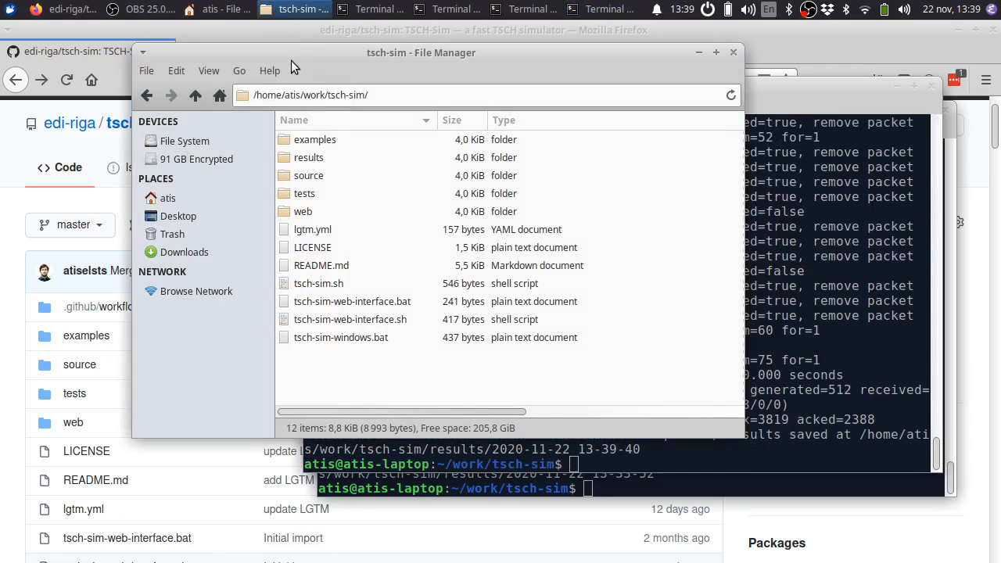
pyautogui.doubleClick(310, 156)
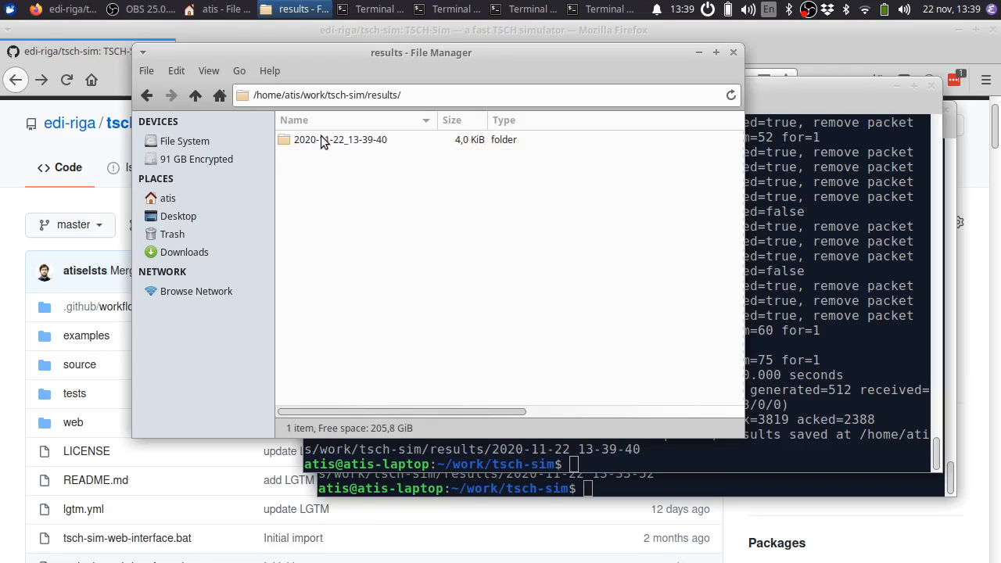
pyautogui.doubleClick(339, 139)
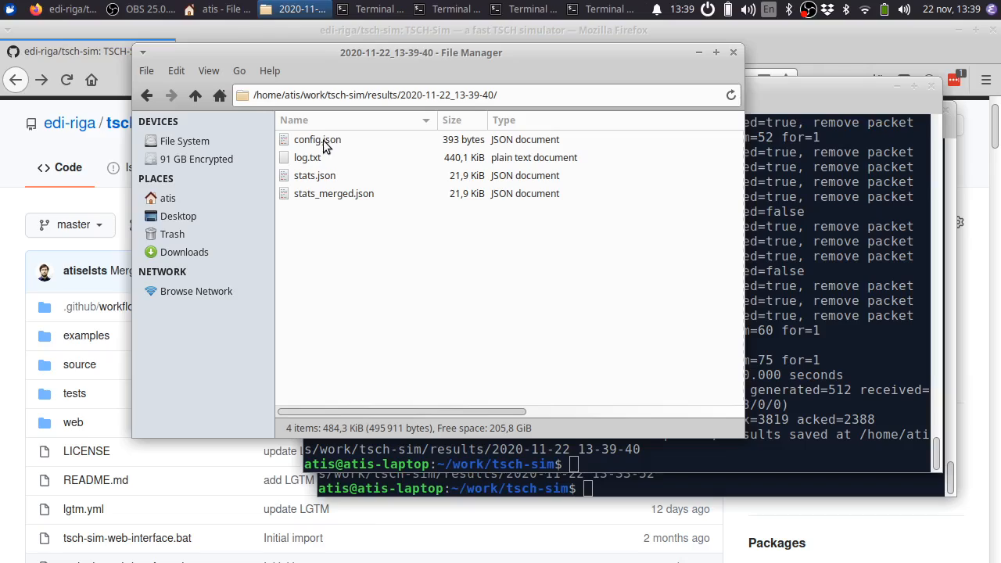
pyautogui.moveTo(347, 175)
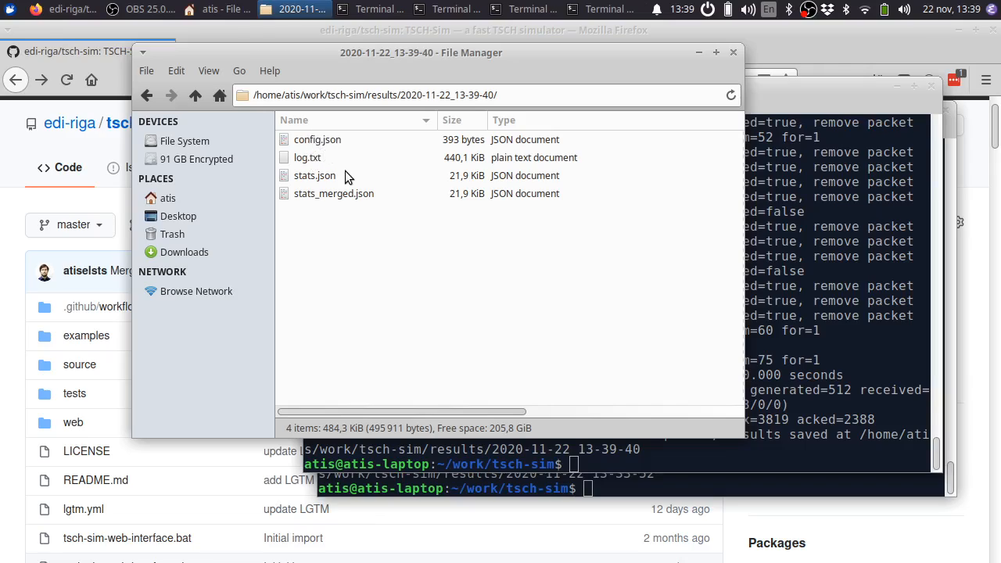
pyautogui.click(307, 156)
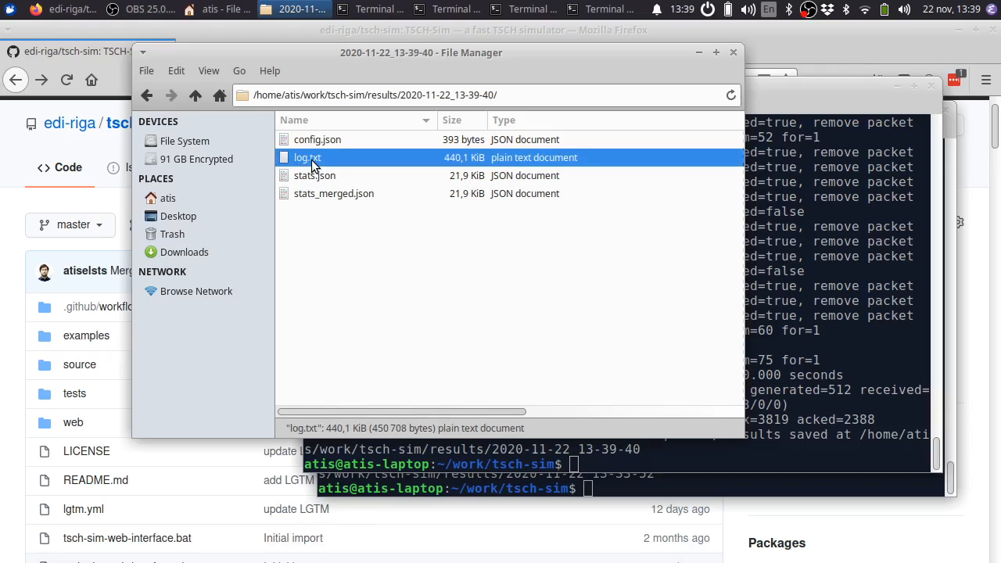
pyautogui.click(602, 10)
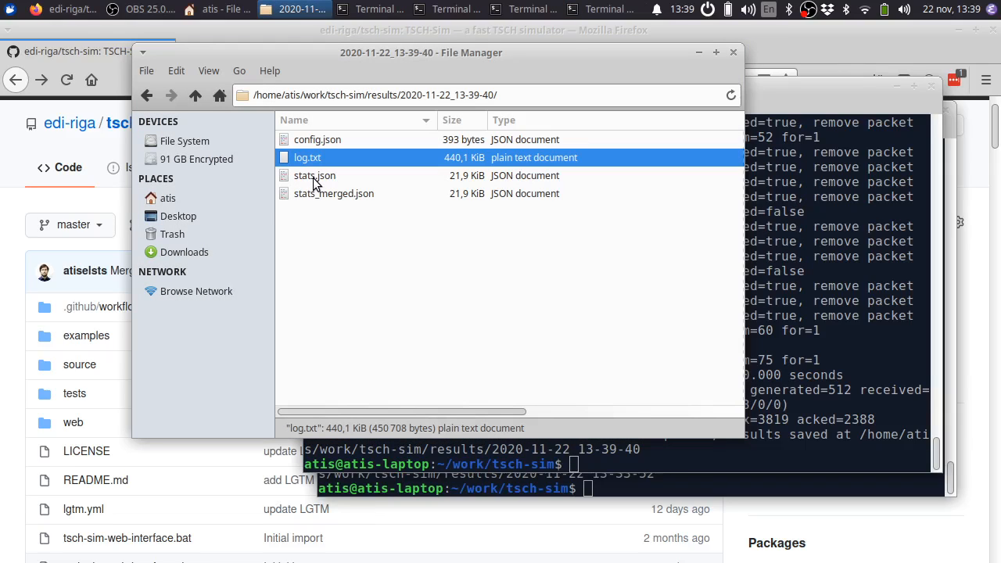
pyautogui.doubleClick(315, 175)
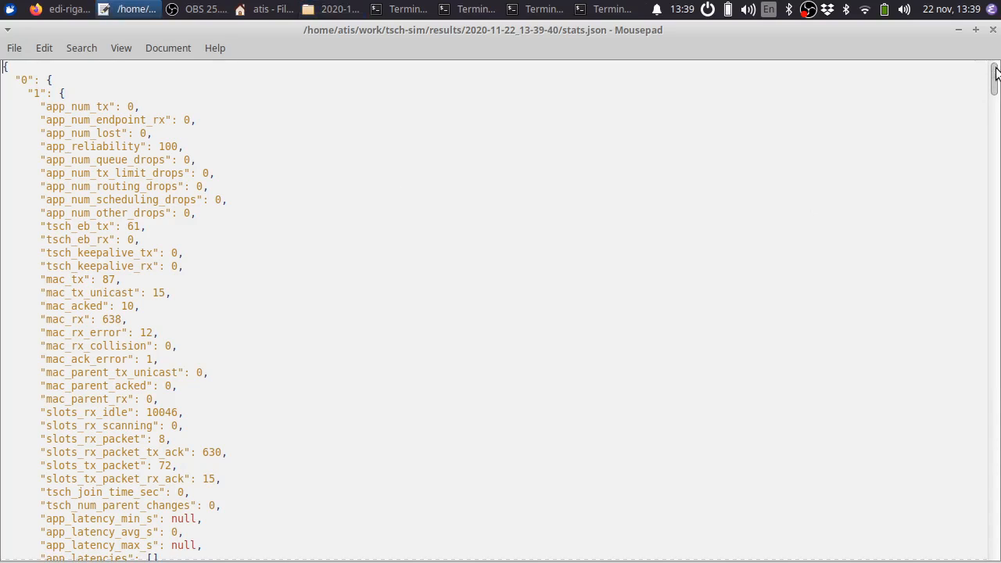
pyautogui.scroll(-3)
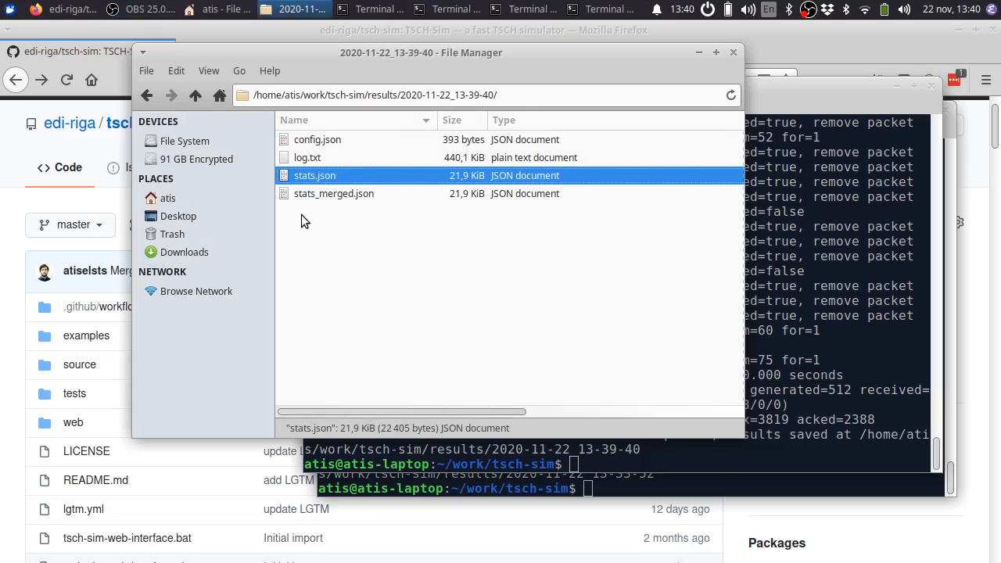
pyautogui.click(334, 194)
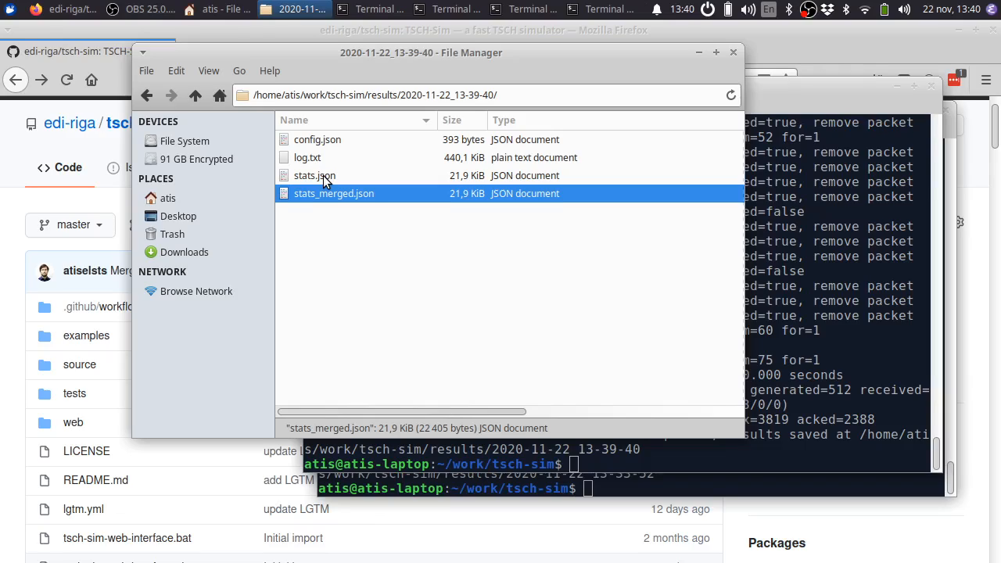
pyautogui.moveTo(361, 204)
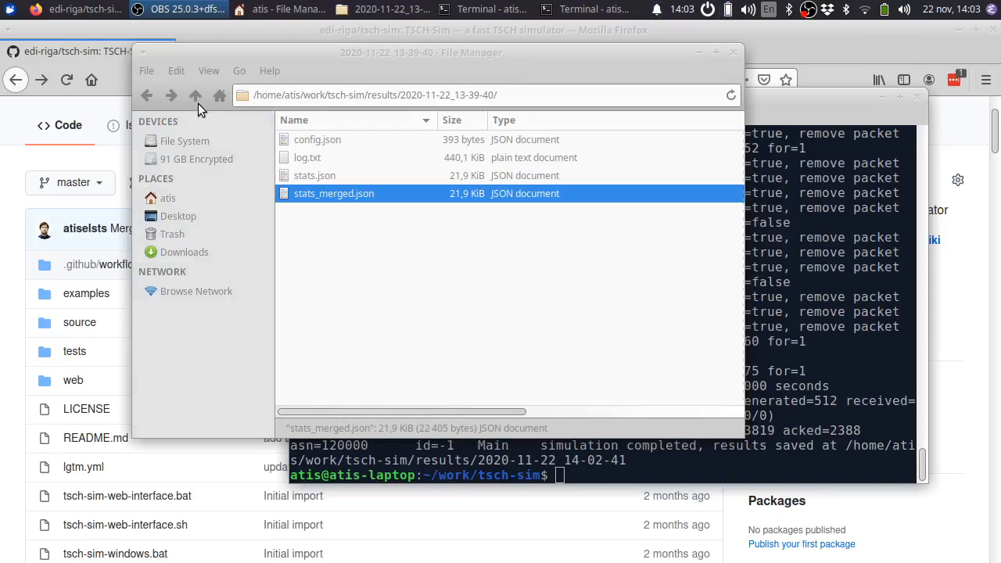
# Run the 7-node star network to 10:00.000 and scroll through the schedule chart
pyautogui.click(195, 95)
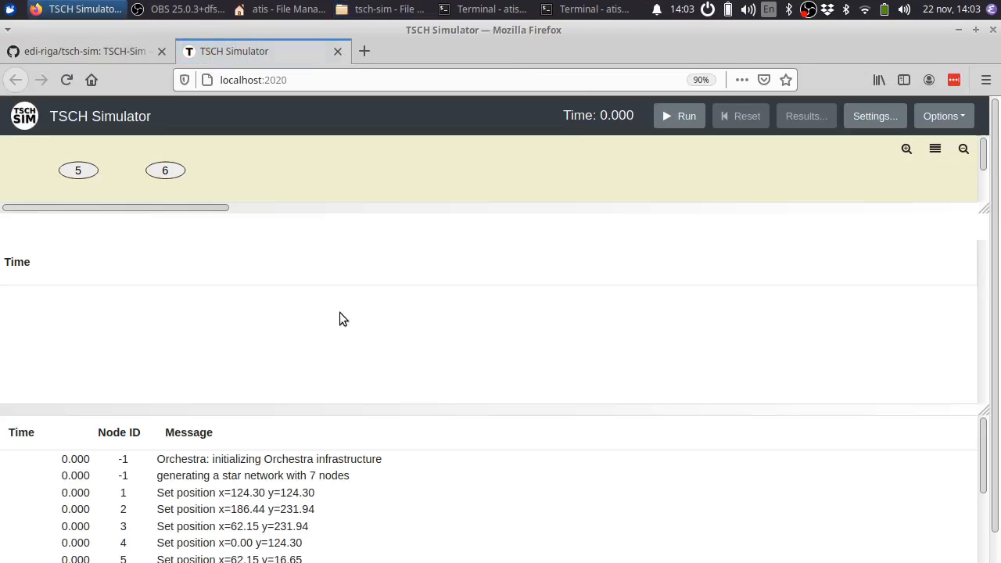
pyautogui.moveTo(84, 116)
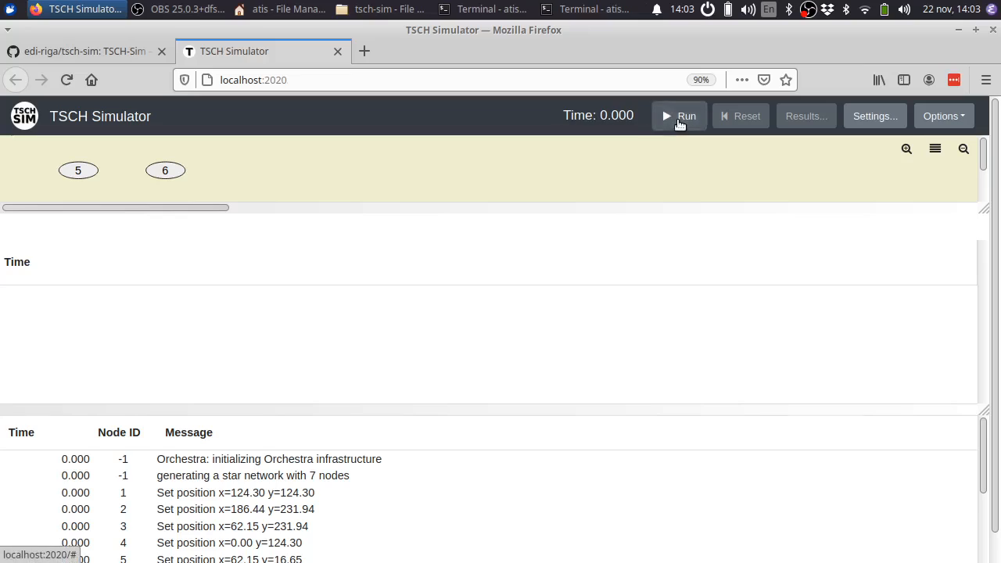
pyautogui.click(679, 116)
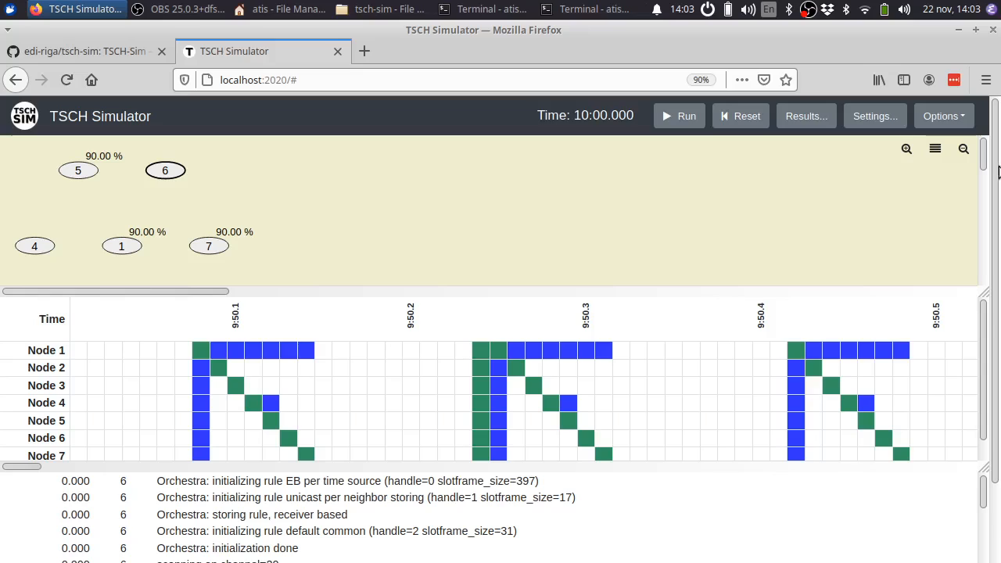
pyautogui.scroll(-3)
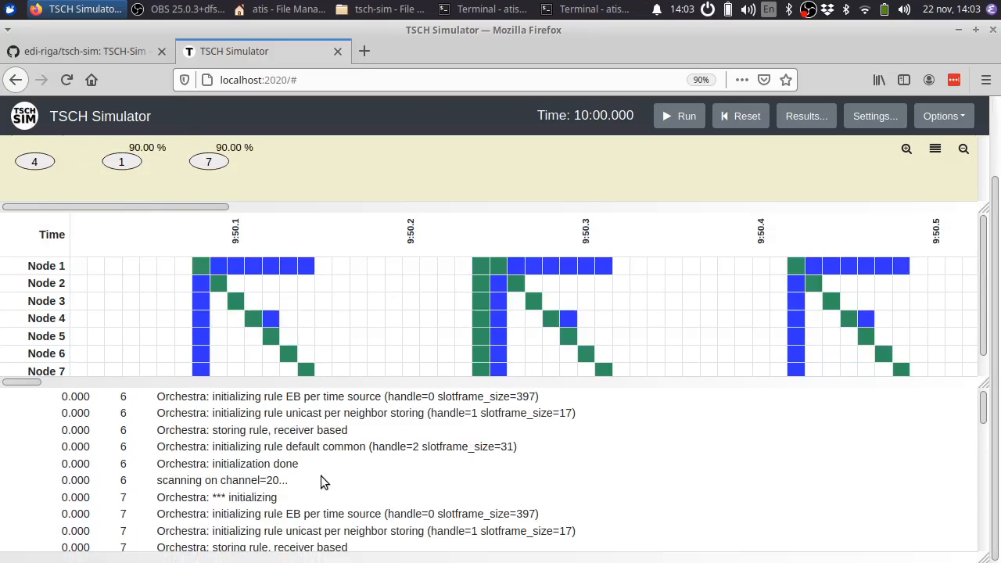
pyautogui.scroll(-3)
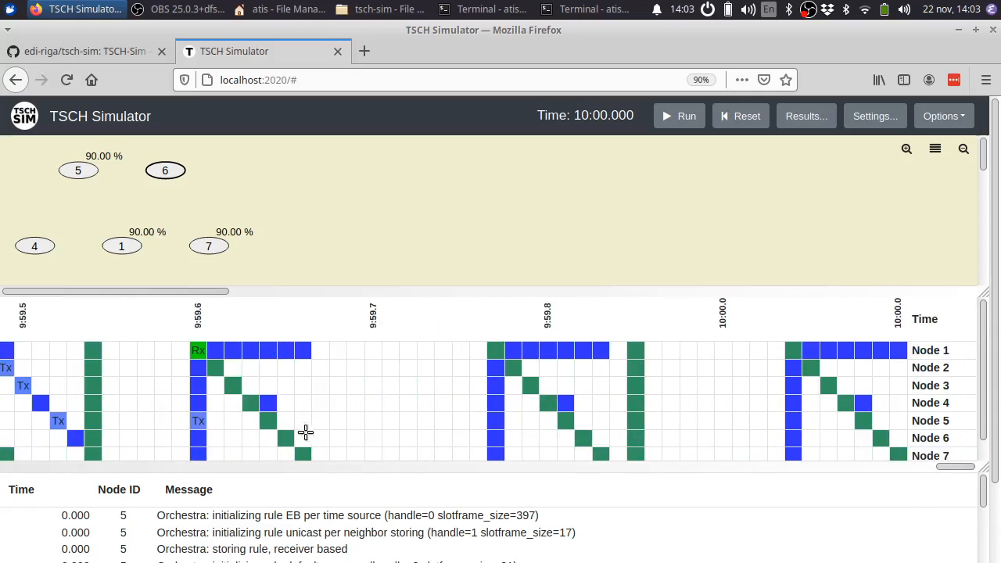
pyautogui.moveTo(306, 391)
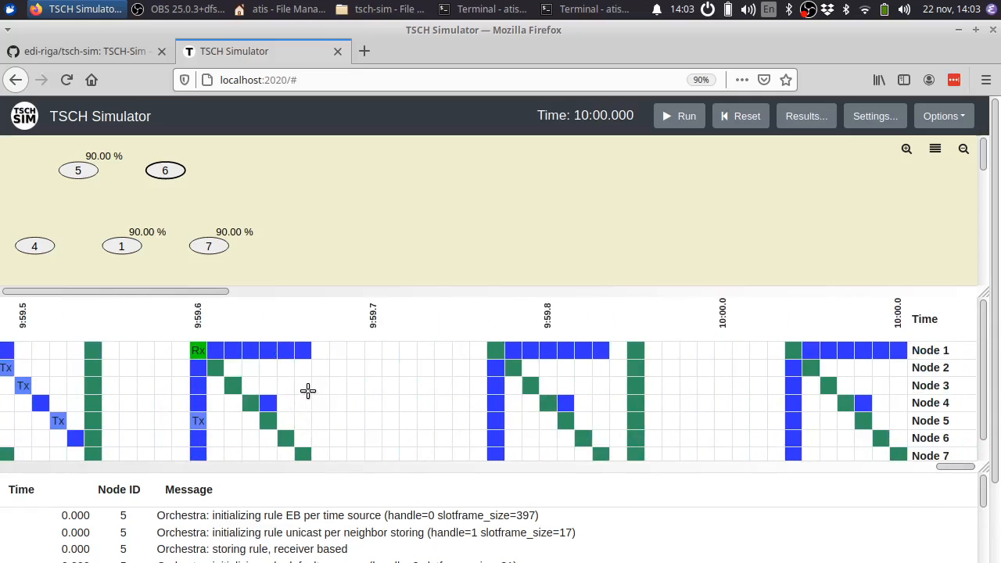
pyautogui.moveTo(256, 438)
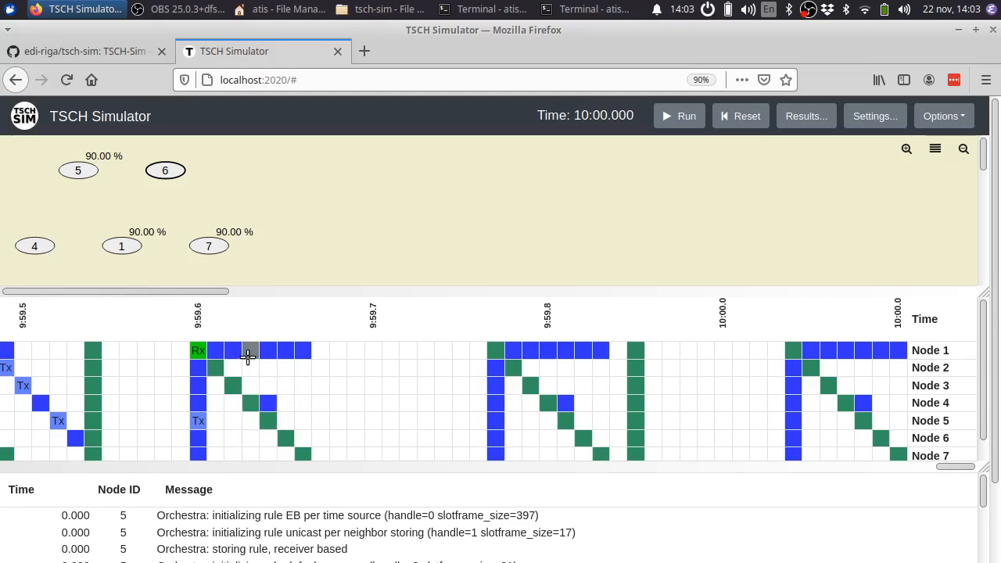
pyautogui.moveTo(251, 350)
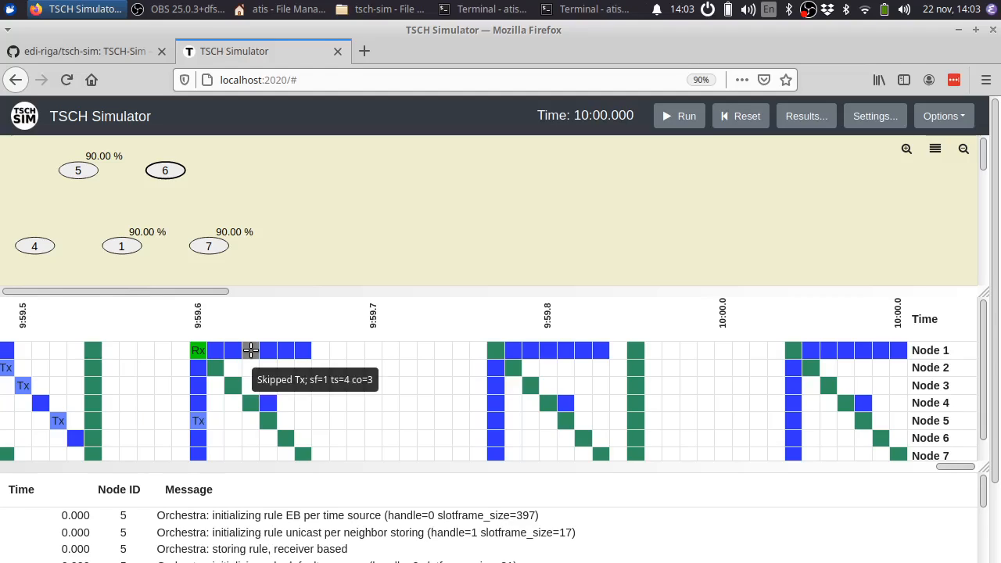
pyautogui.moveTo(238, 385)
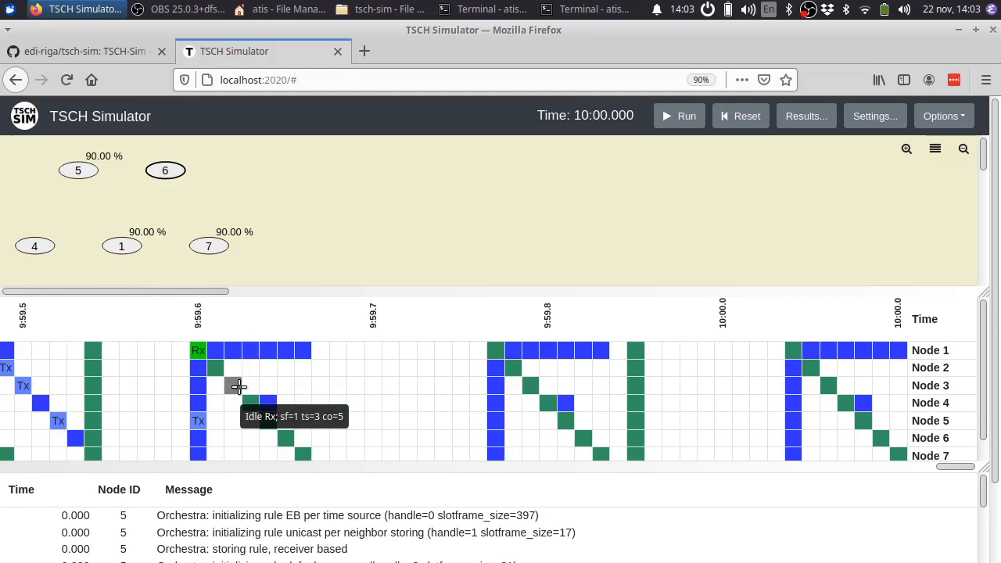
# Hide scheduled slots so only packets show, then drag the timeline to earlier slotframes
pyautogui.click(942, 116)
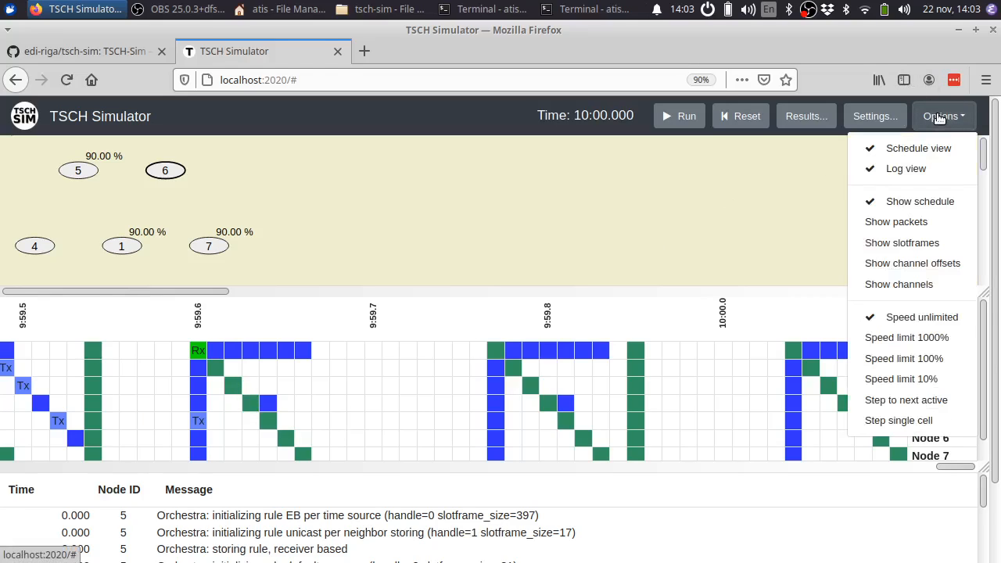
pyautogui.moveTo(913, 226)
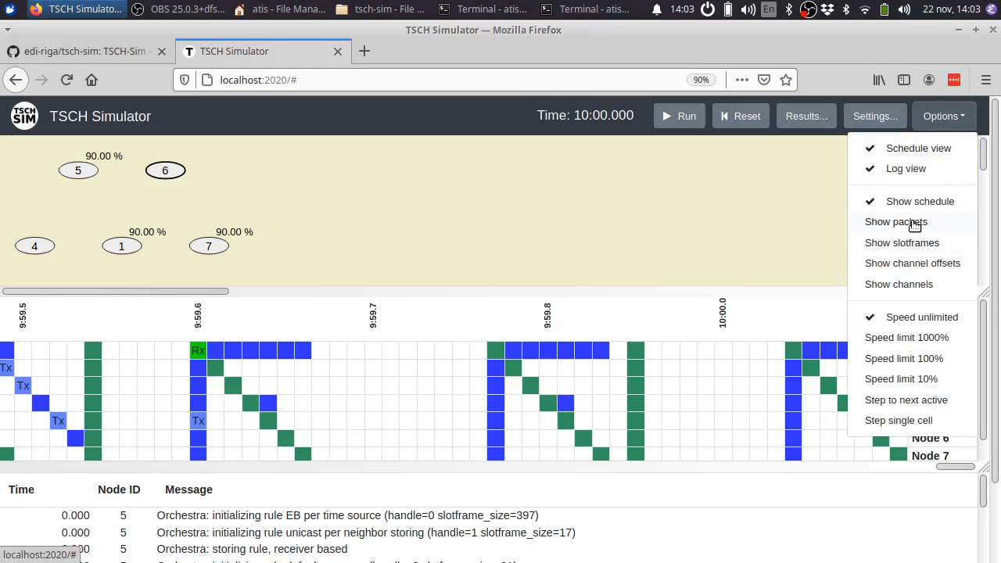
pyautogui.click(894, 222)
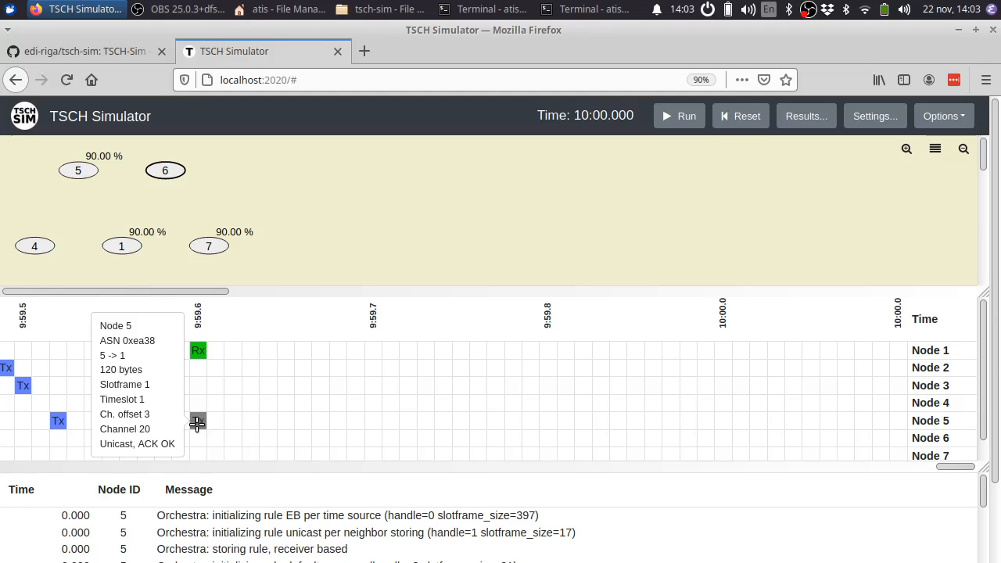
pyautogui.moveTo(197, 419)
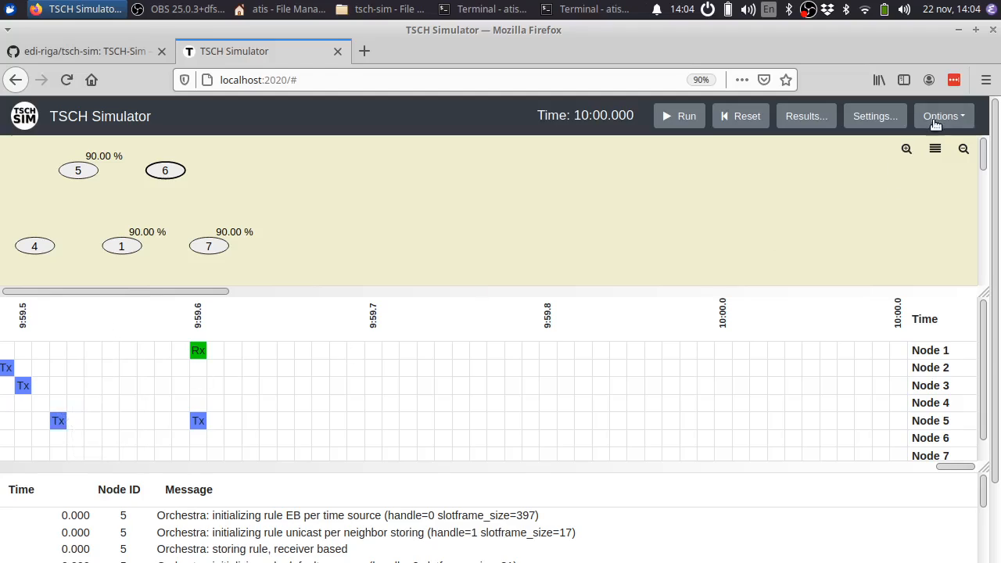
pyautogui.click(941, 116)
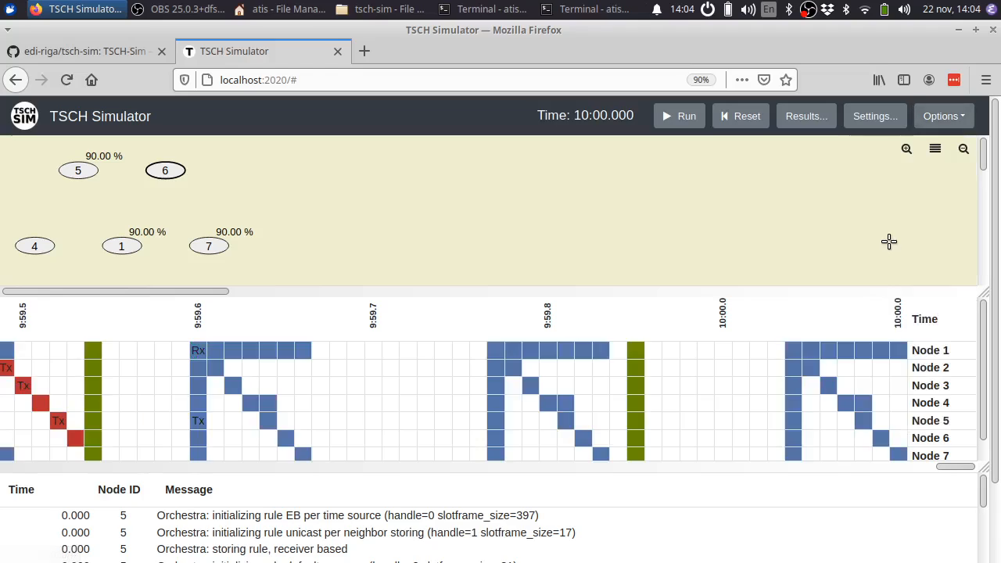
pyautogui.moveTo(925, 485)
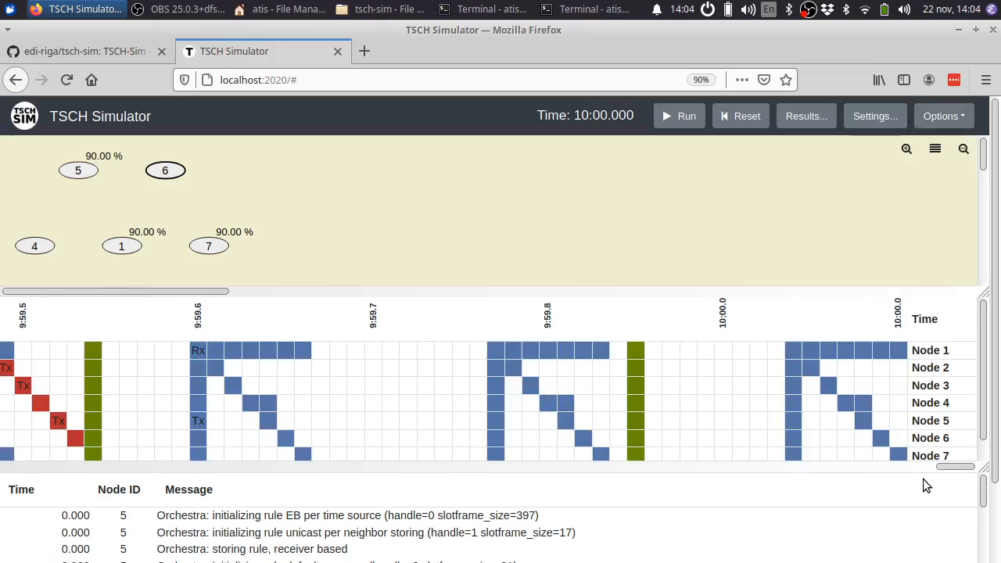
pyautogui.moveTo(969, 466); pyautogui.dragTo(946, 466)
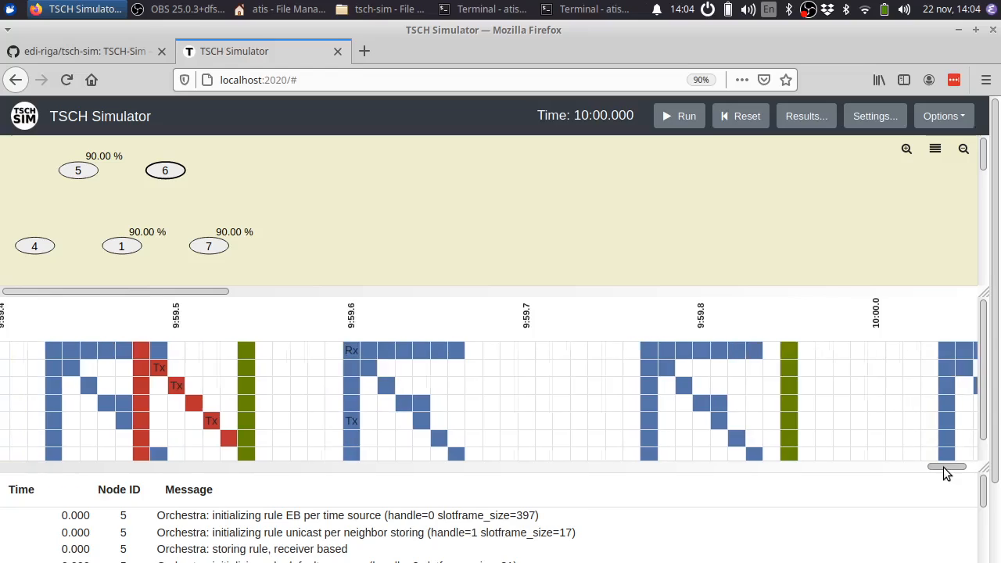
pyautogui.moveTo(945, 466); pyautogui.dragTo(938, 466)
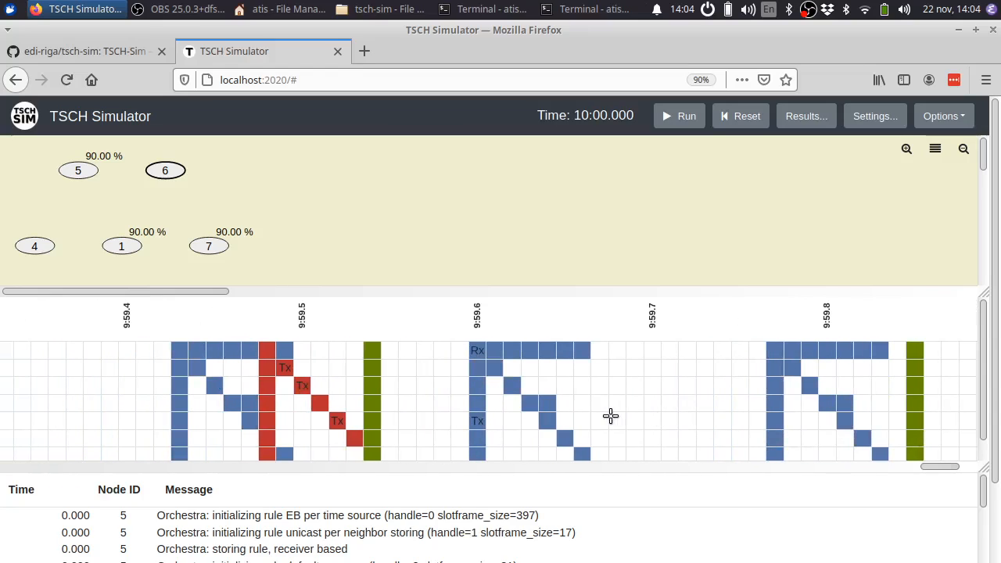
pyautogui.moveTo(580, 397)
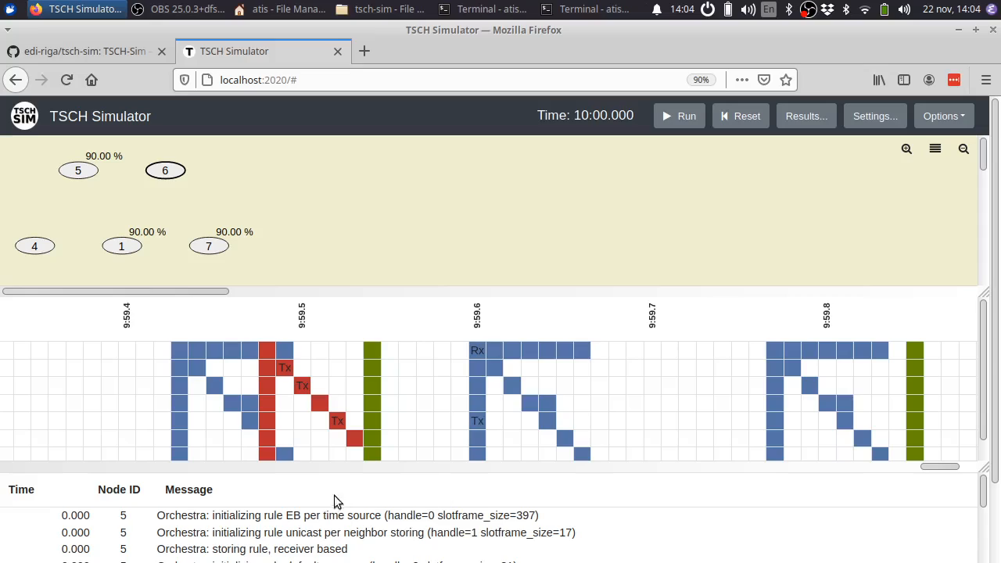
pyautogui.moveTo(272, 368)
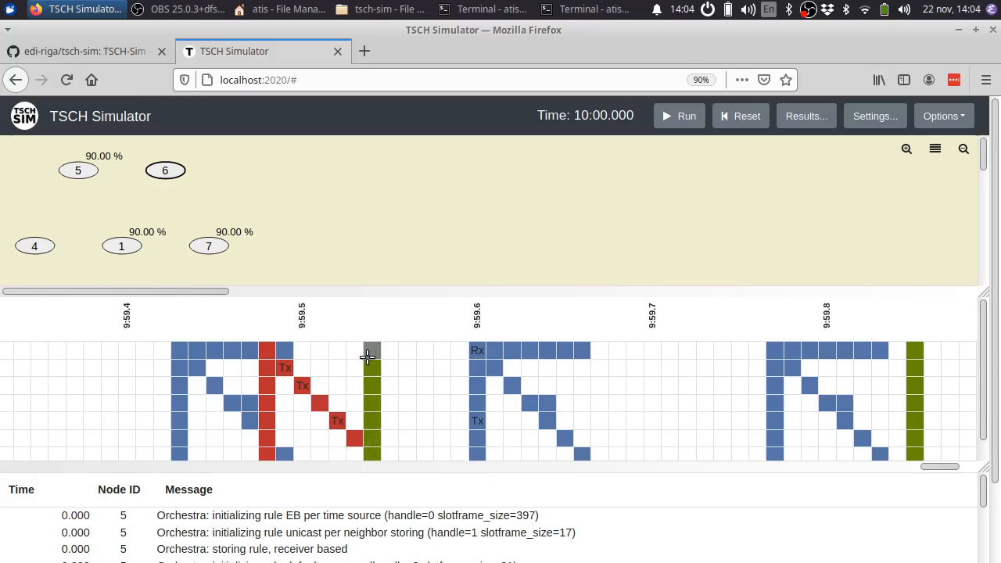
pyautogui.moveTo(367, 383)
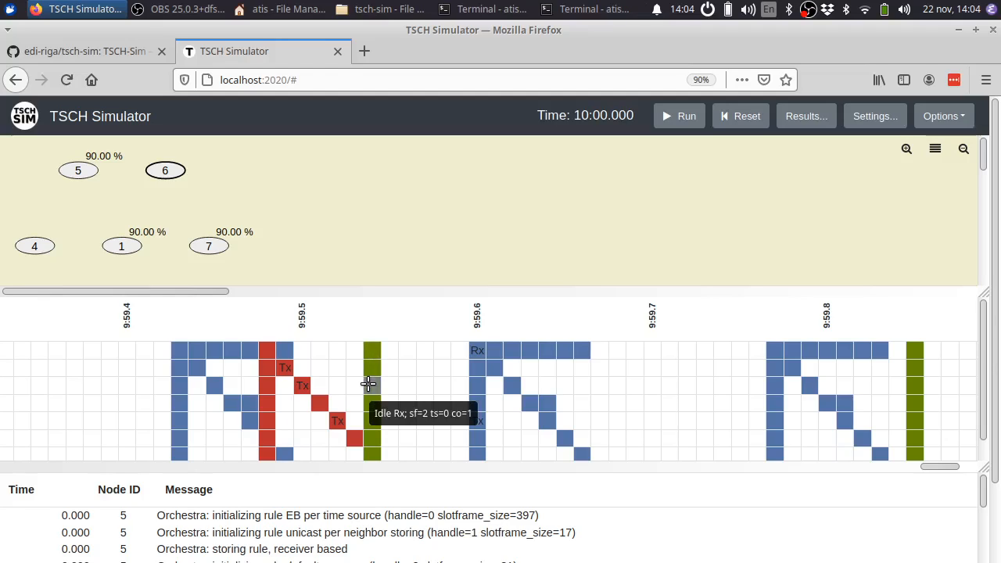
pyautogui.moveTo(769, 203)
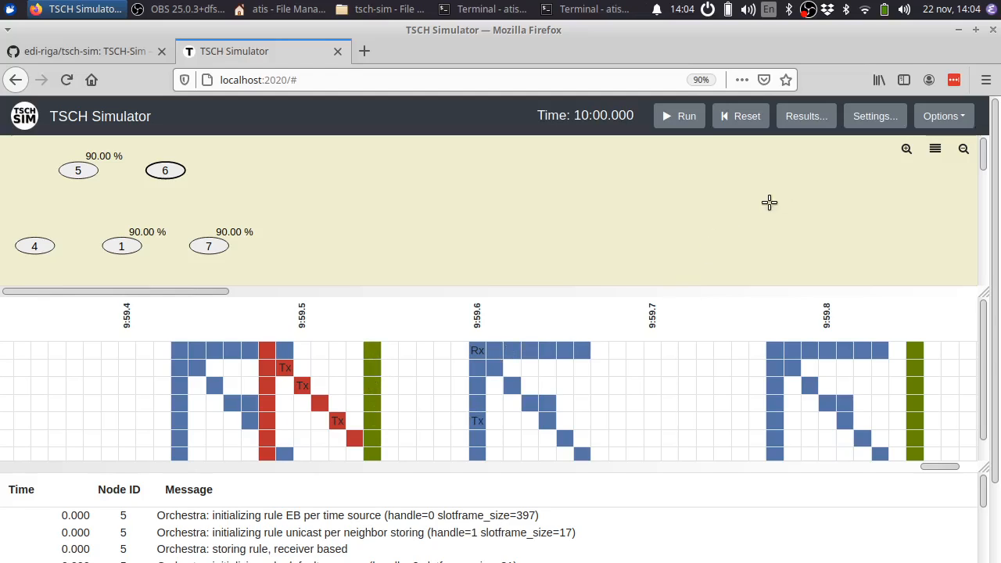
# Colour the schedule by channel offset, then by channel, then back to plain schedule colouring
pyautogui.click(941, 115)
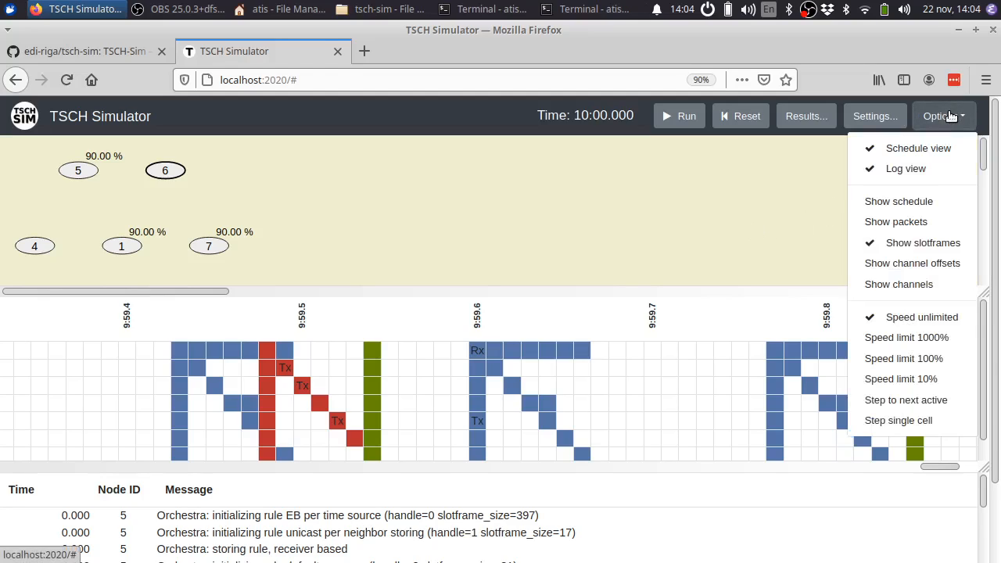
pyautogui.moveTo(910, 263)
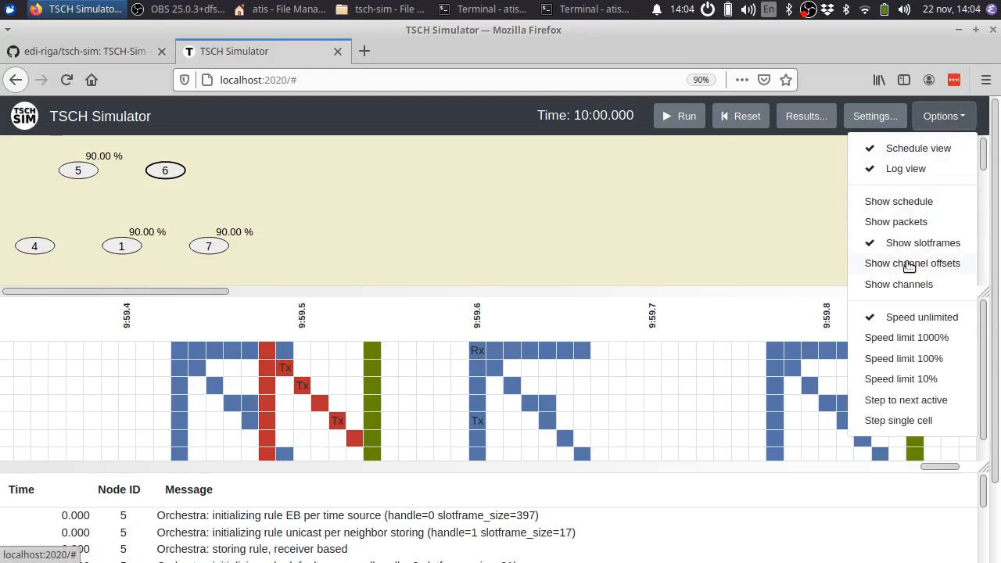
pyautogui.click(911, 263)
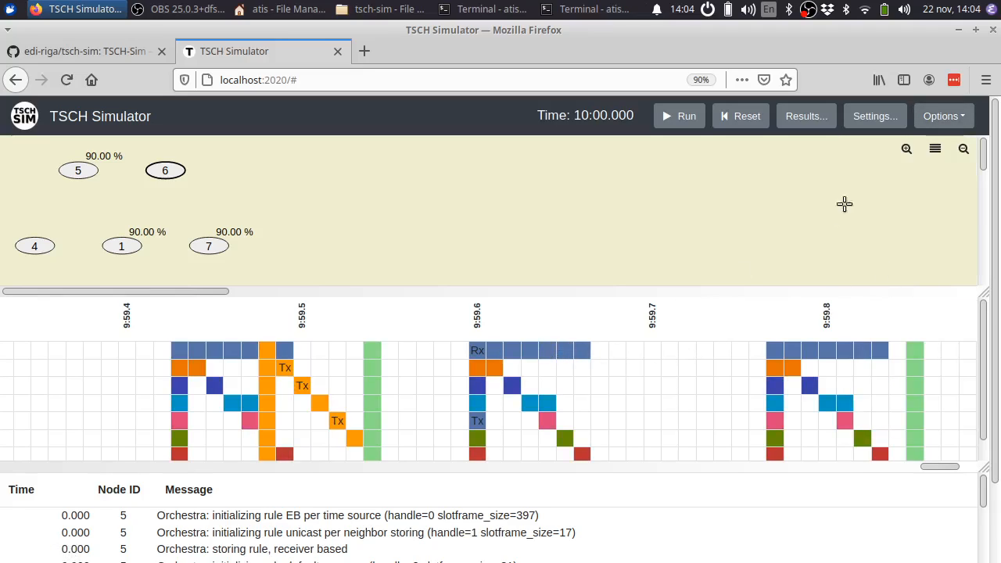
pyautogui.click(941, 116)
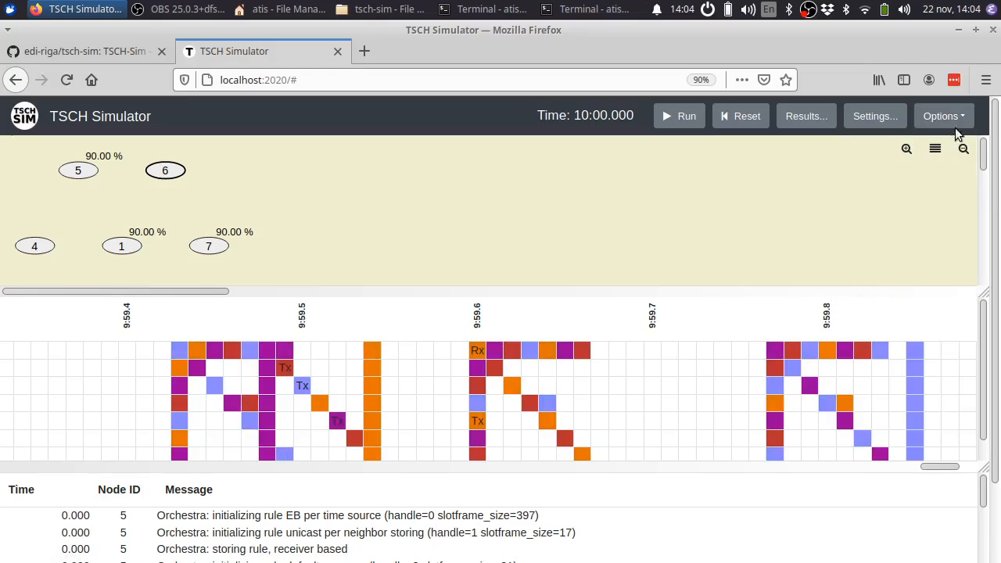
pyautogui.click(942, 115)
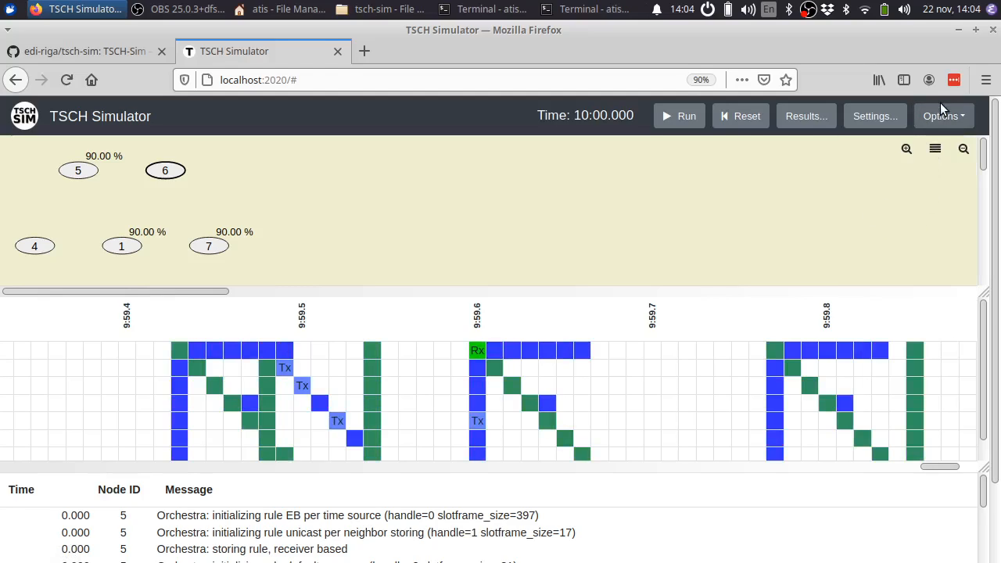
pyautogui.moveTo(633, 133)
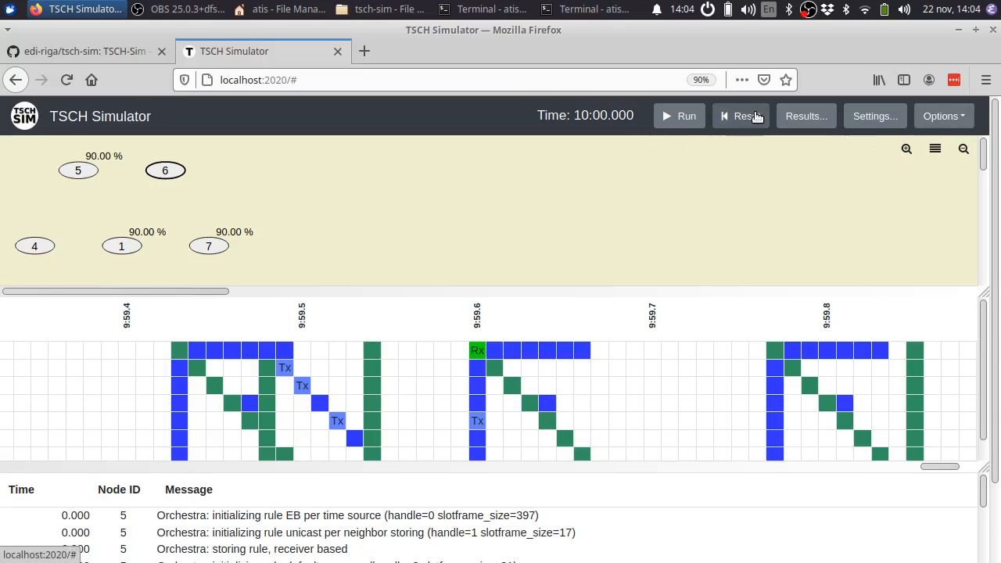
# Reset to time 0.000, rerun the star network to 10:00.000, then reset again
pyautogui.click(740, 116)
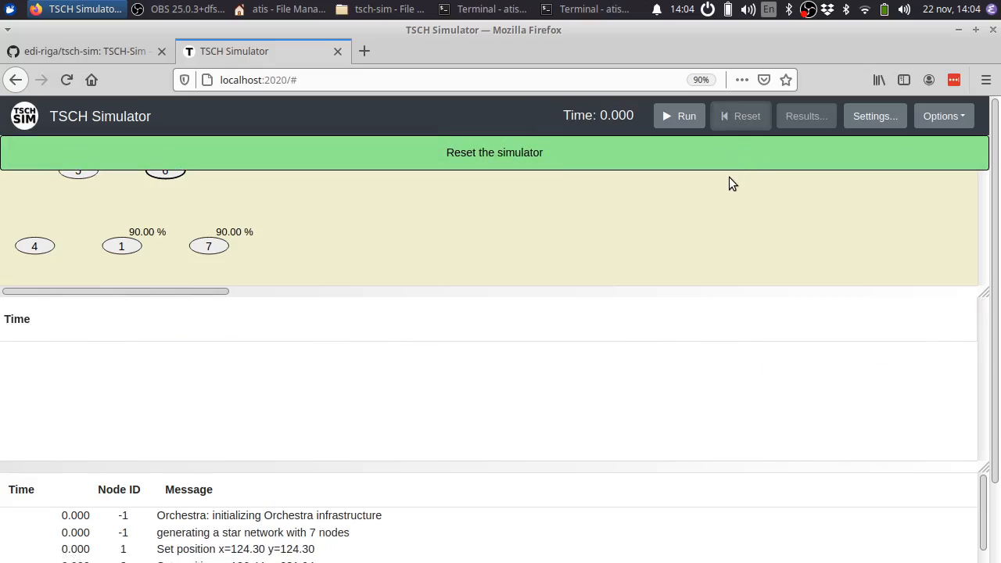
pyautogui.click(679, 115)
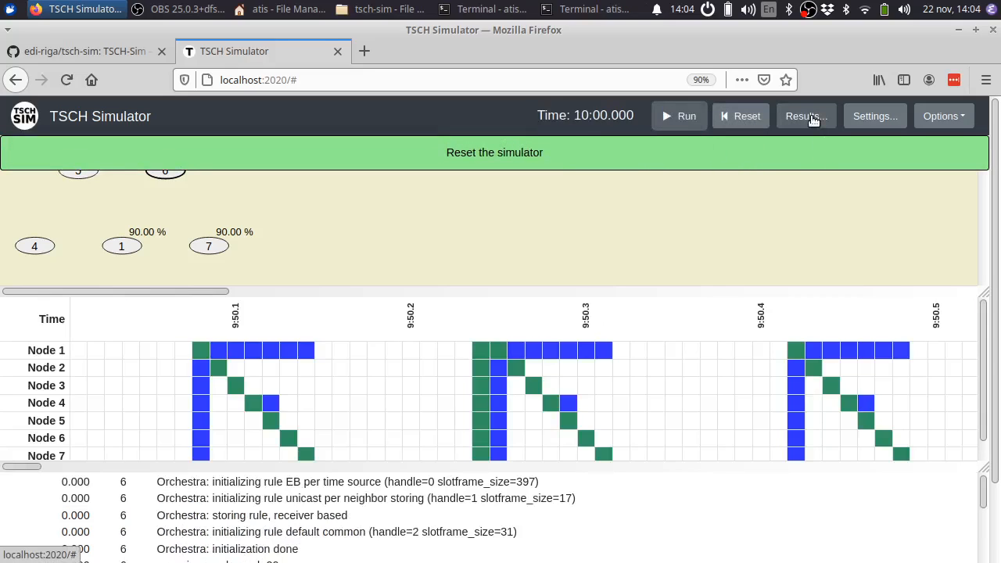
pyautogui.click(805, 116)
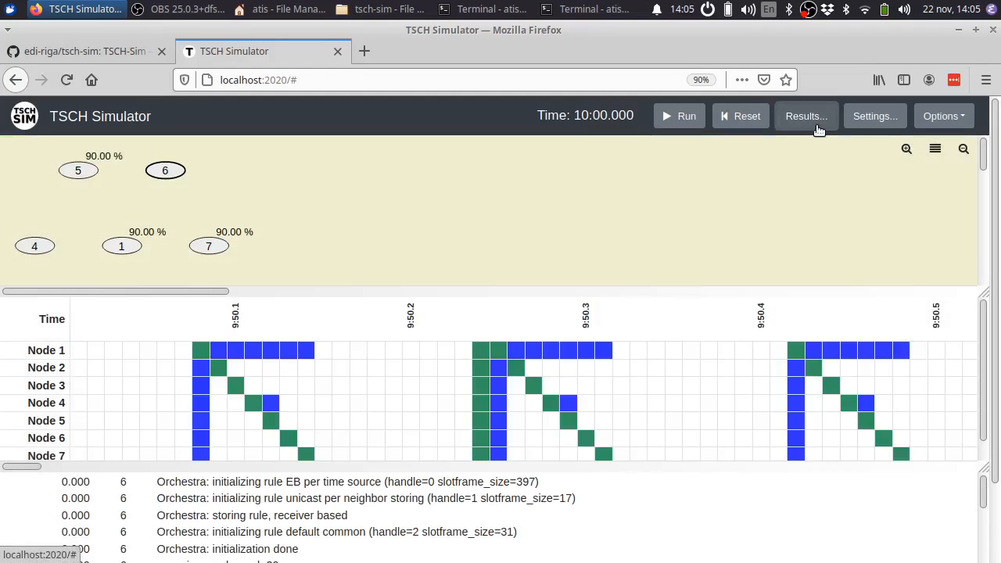
pyautogui.moveTo(789, 126)
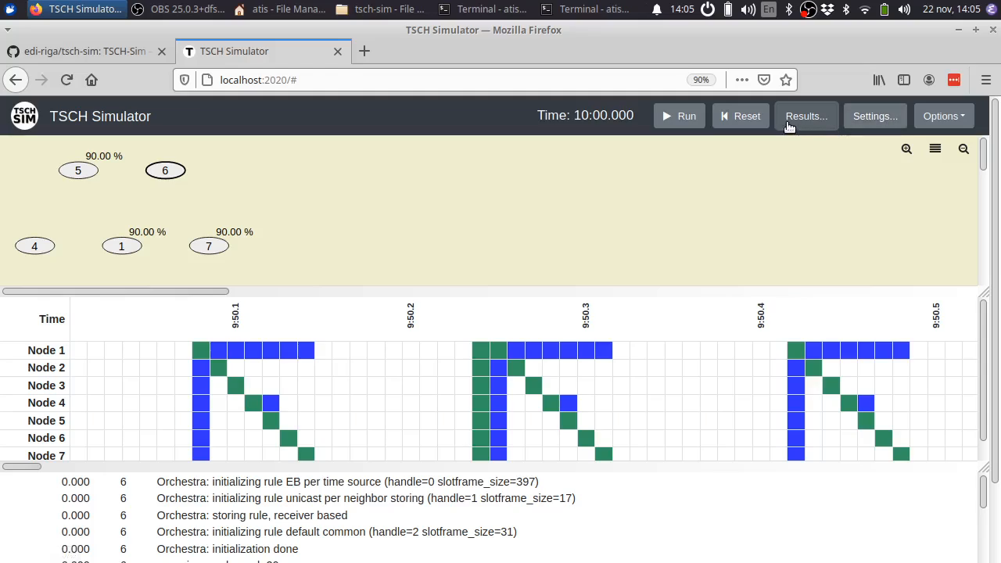
pyautogui.click(941, 116)
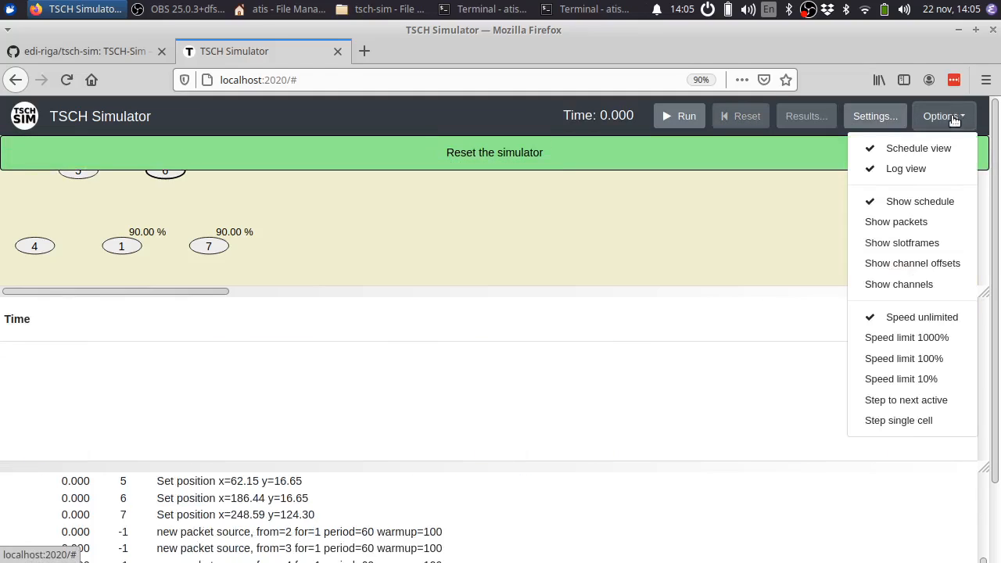
pyautogui.moveTo(945, 128)
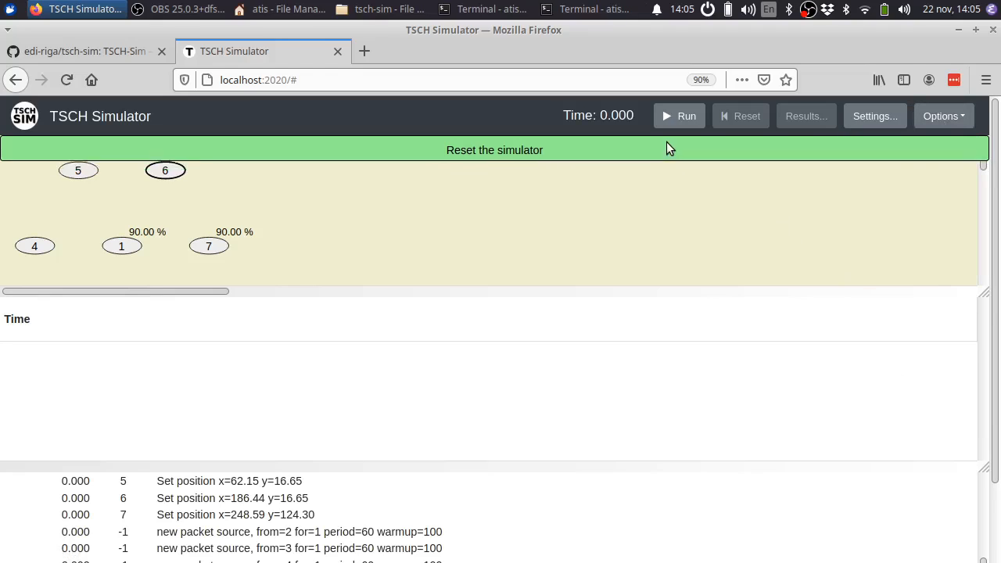
# Run at limited speed, step through single active cells, resume and pause near 13.120 seconds
pyautogui.click(678, 116)
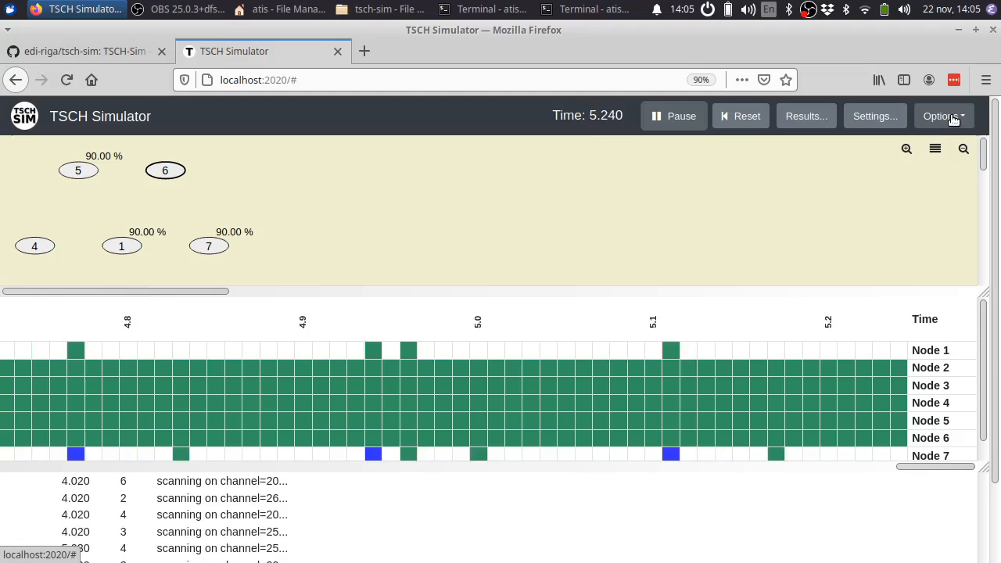
pyautogui.click(943, 115)
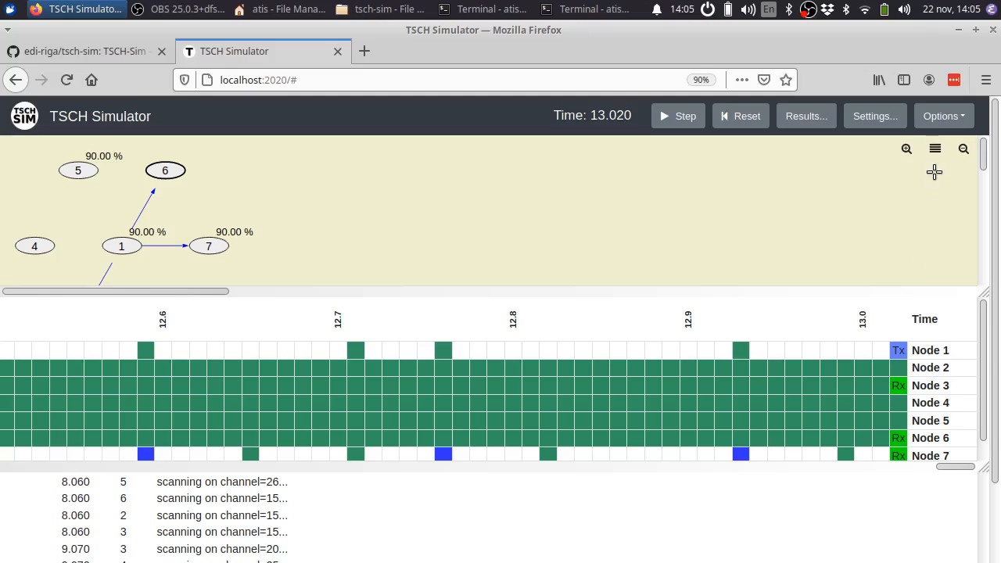
pyautogui.click(677, 115)
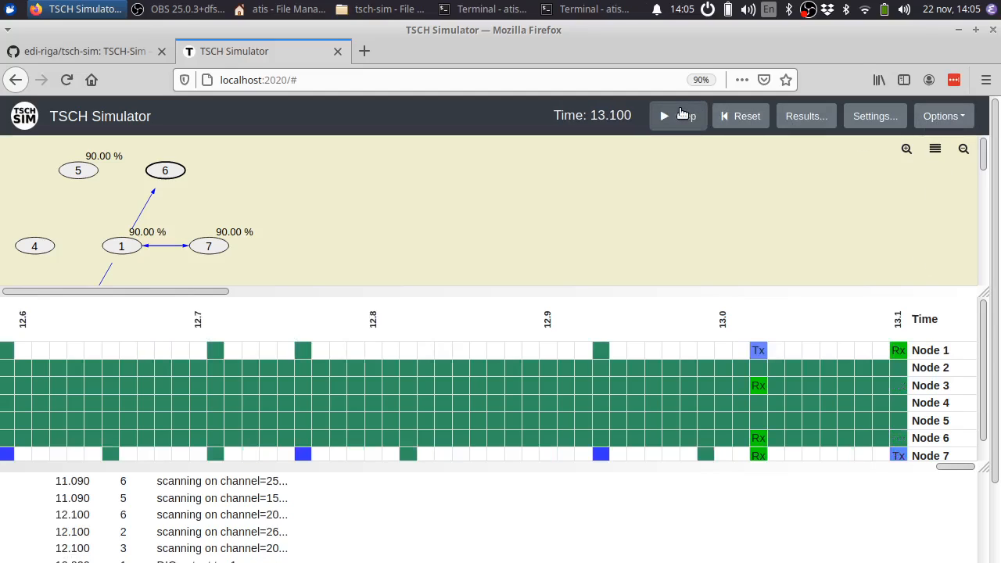
pyautogui.click(945, 115)
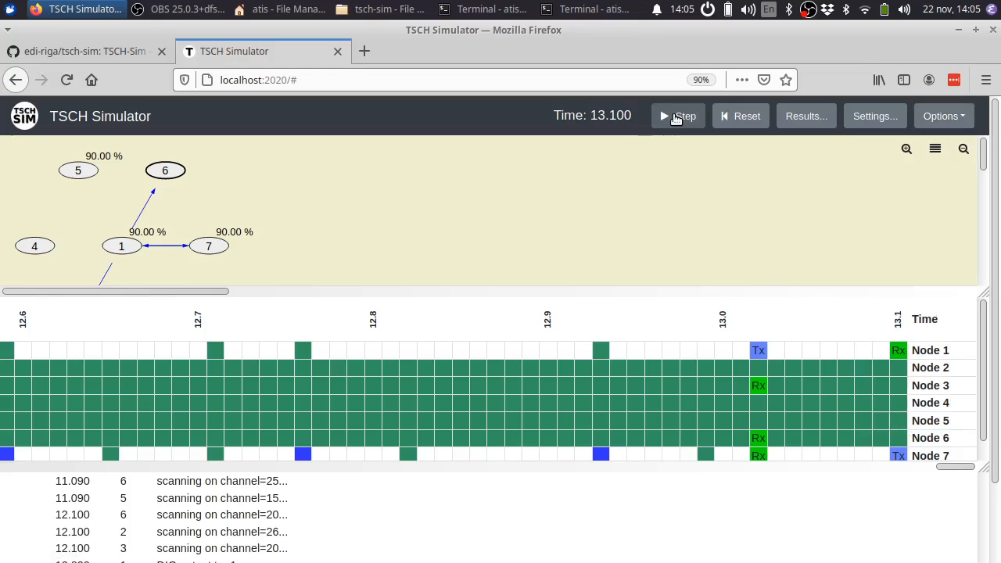
pyautogui.click(679, 116)
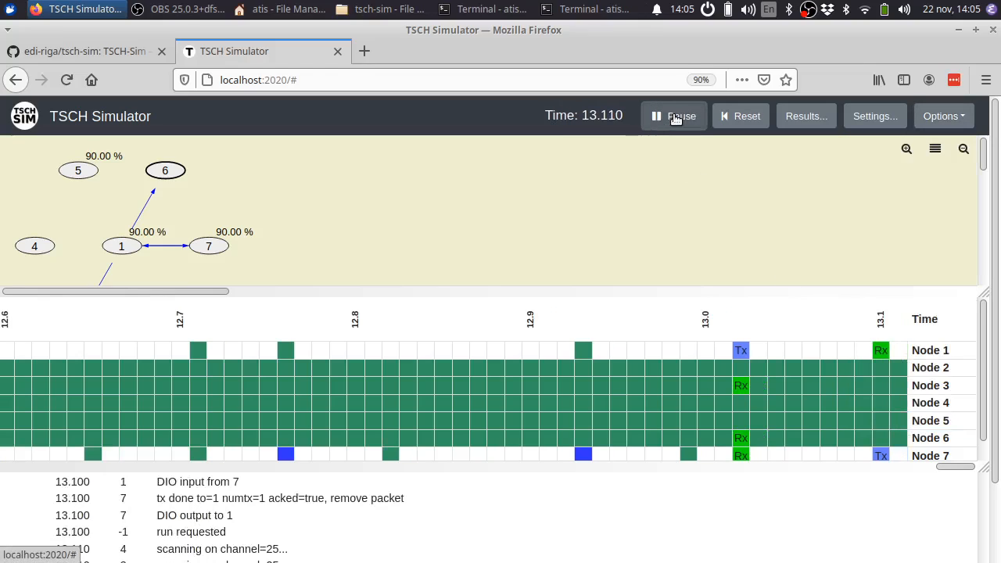
pyautogui.click(942, 115)
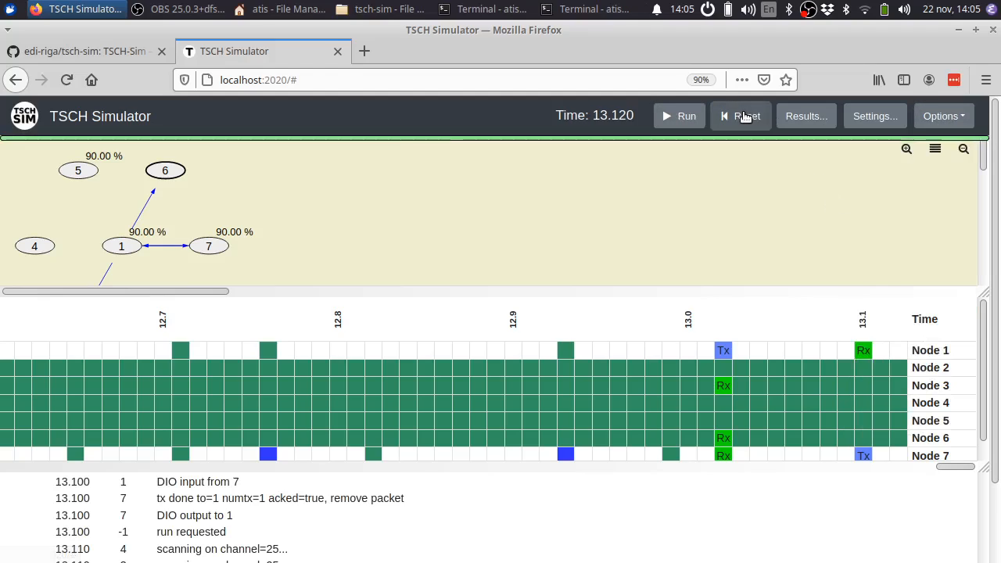
# Reset, enable Generate network for a 10-node star, and hide the Schedule view
pyautogui.click(740, 116)
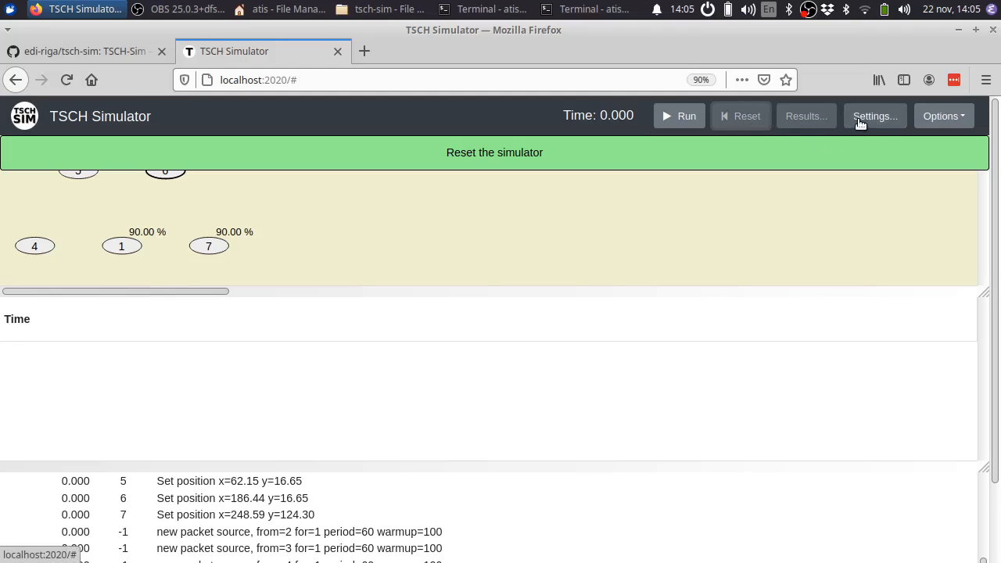
pyautogui.click(872, 115)
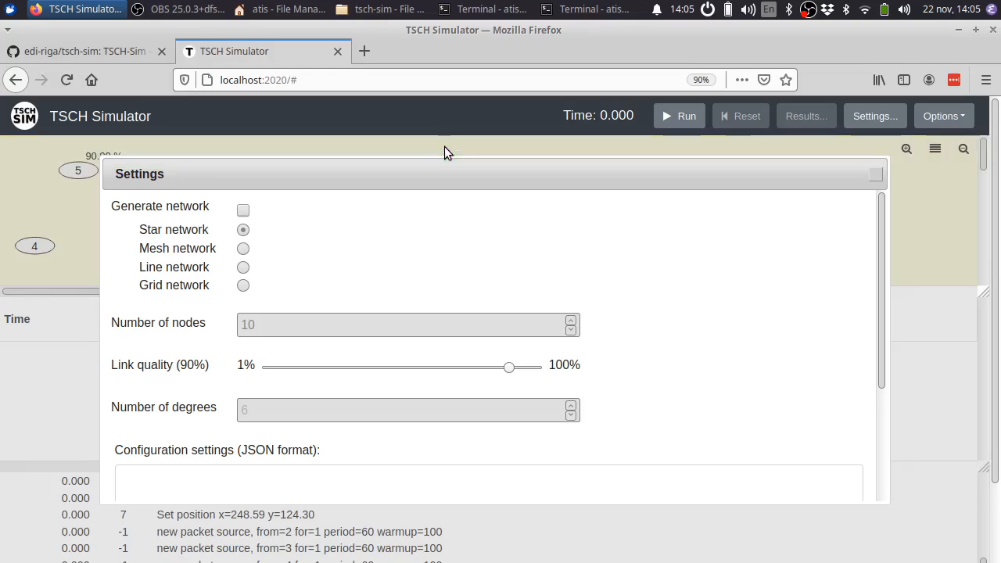
pyautogui.moveTo(385, 223)
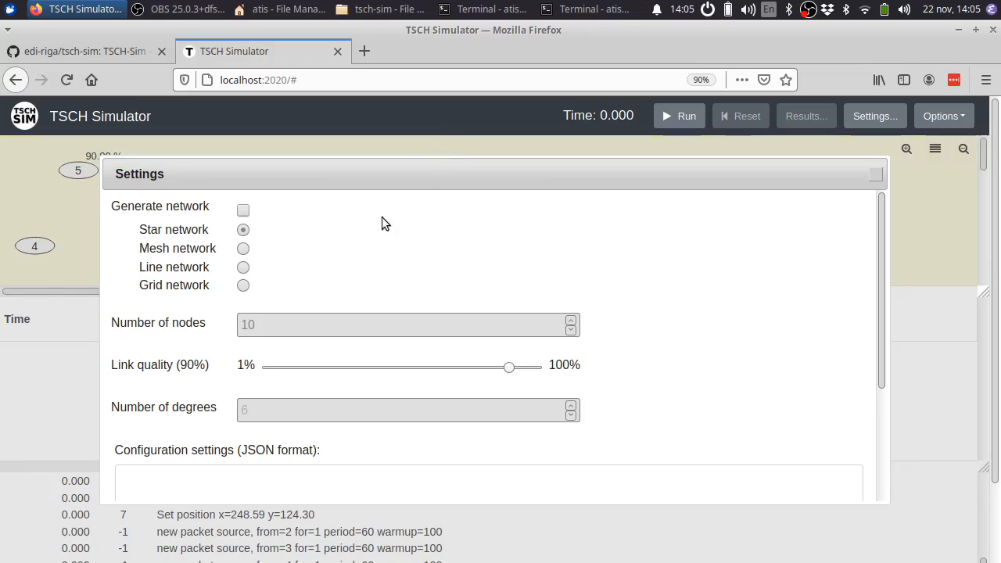
pyautogui.click(243, 209)
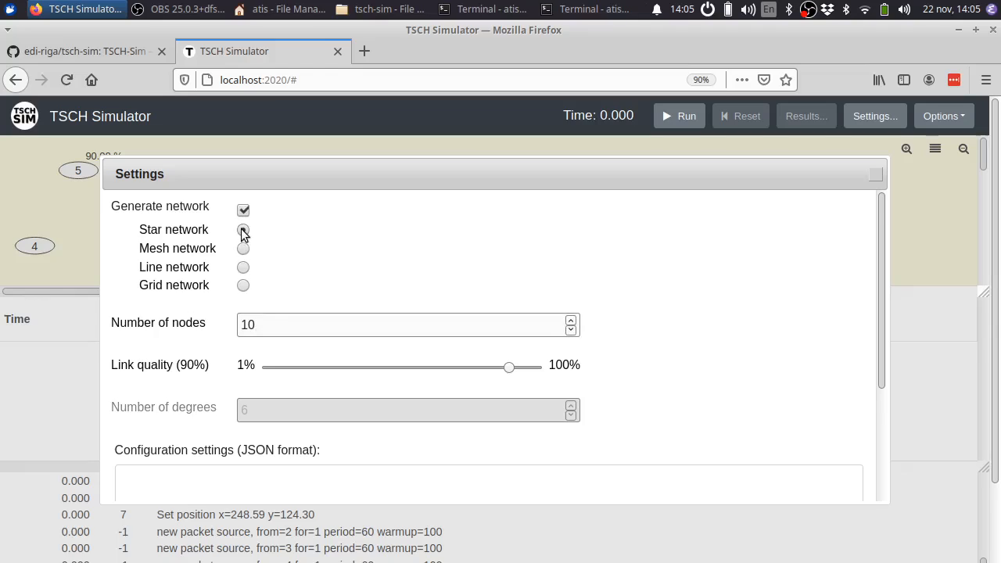
pyautogui.scroll(-3)
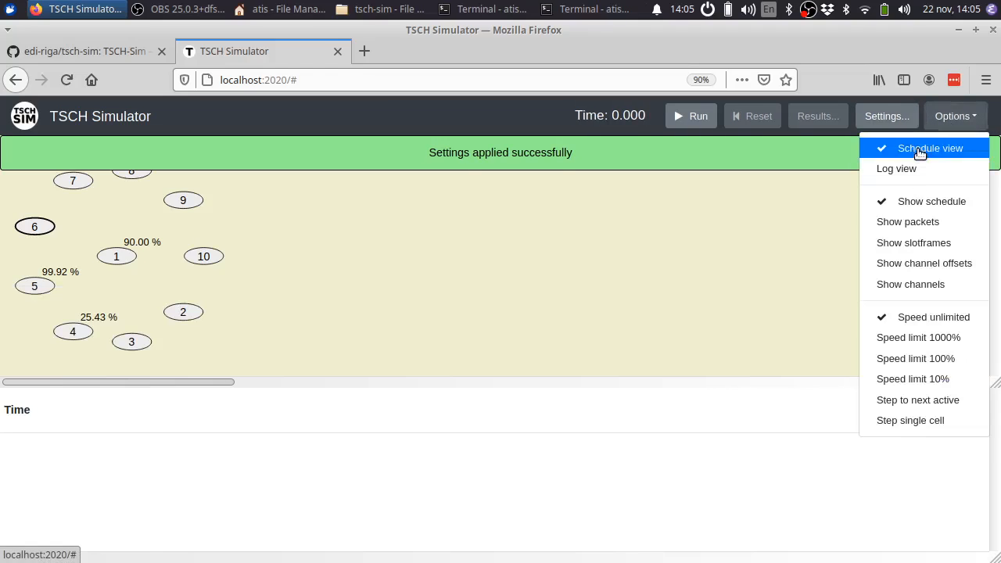
pyautogui.click(929, 147)
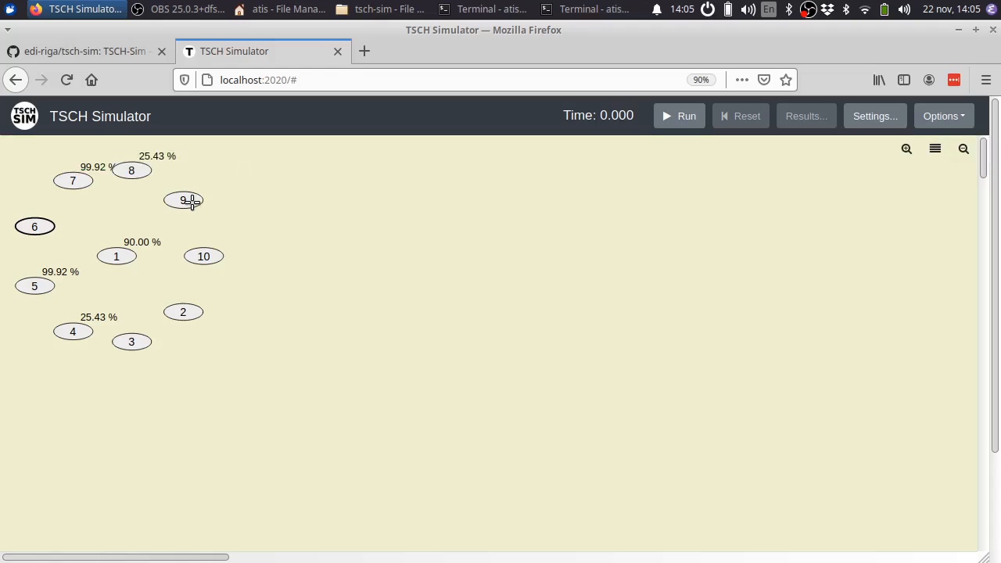
# Switch the generated topology to a line network, then to a grid network
pyautogui.click(872, 115)
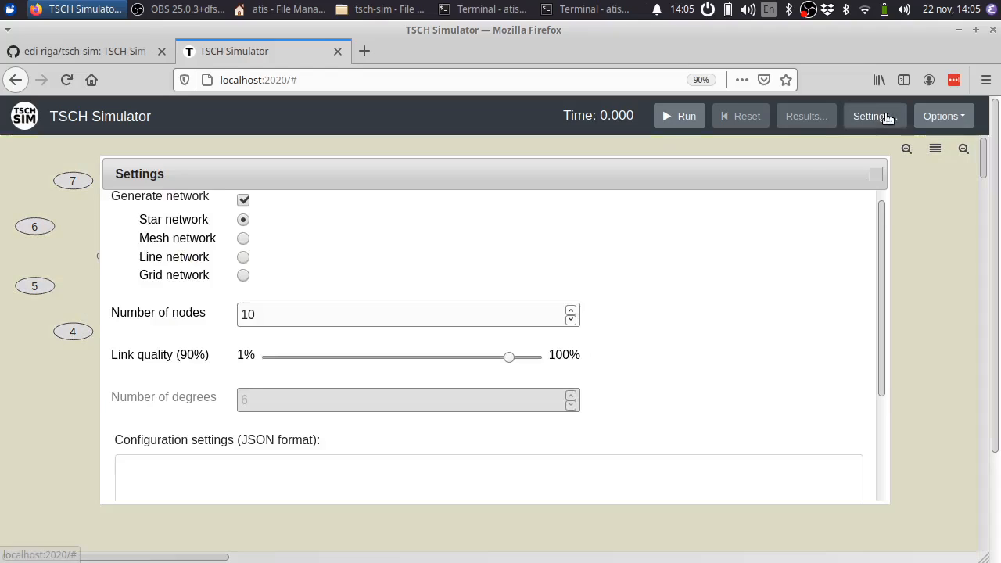
pyautogui.click(244, 257)
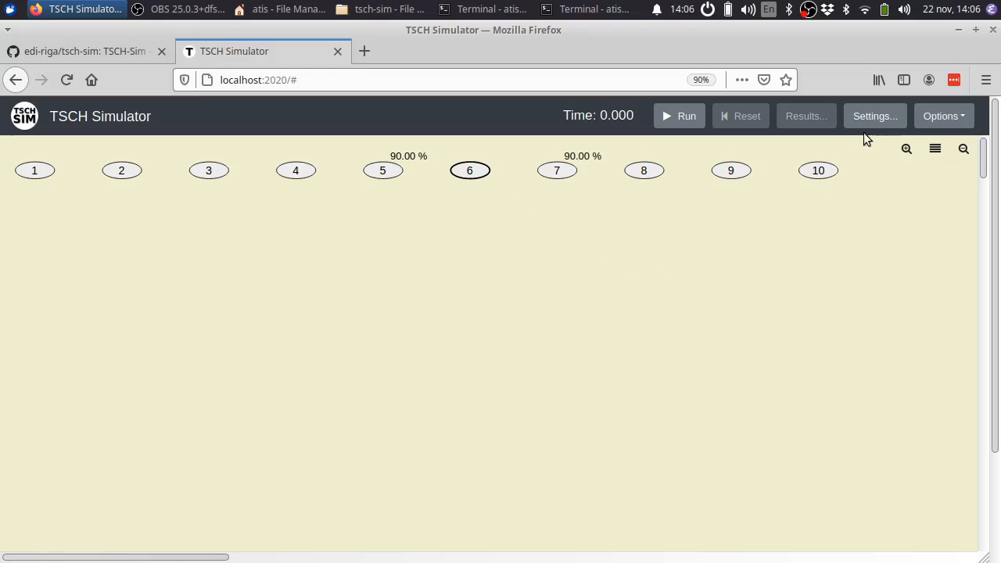
pyautogui.click(874, 116)
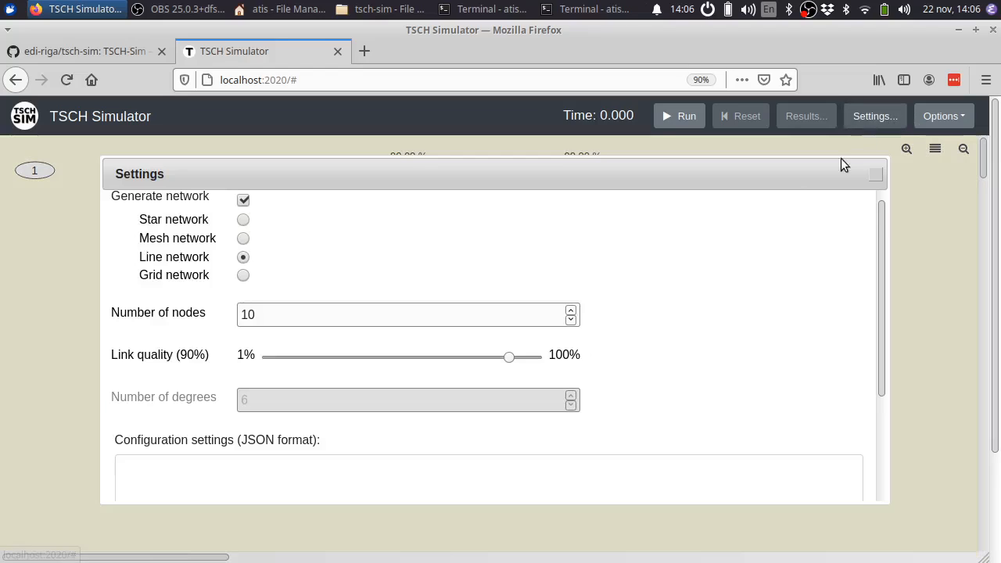
pyautogui.click(244, 275)
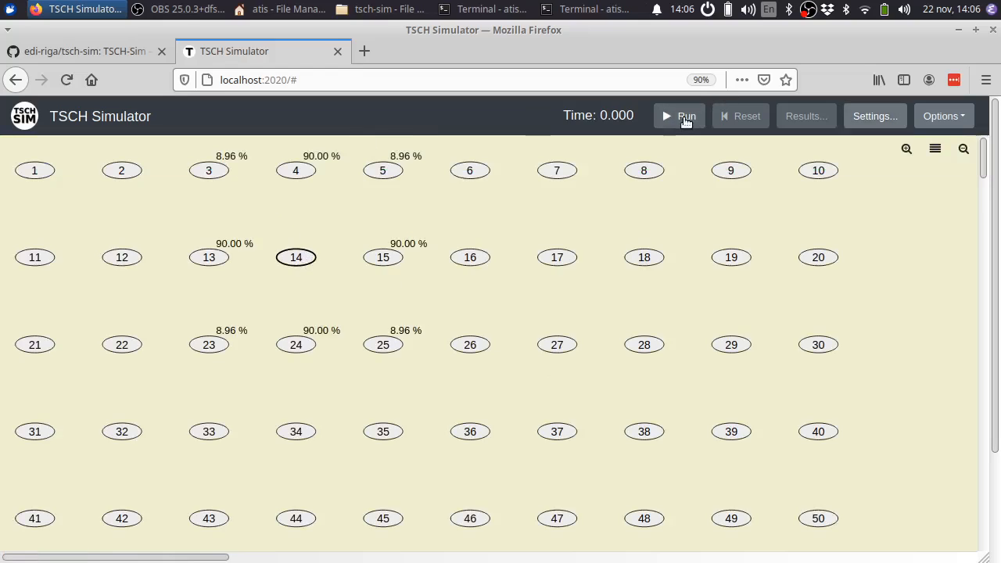
# Run the grid network simulation until the time reaches 10:00.000
pyautogui.click(679, 116)
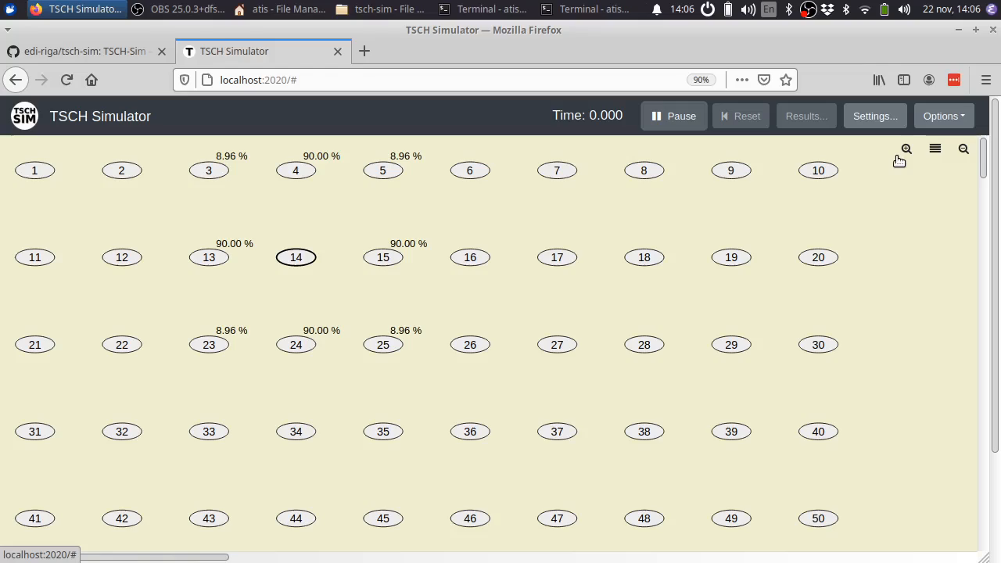
pyautogui.click(672, 115)
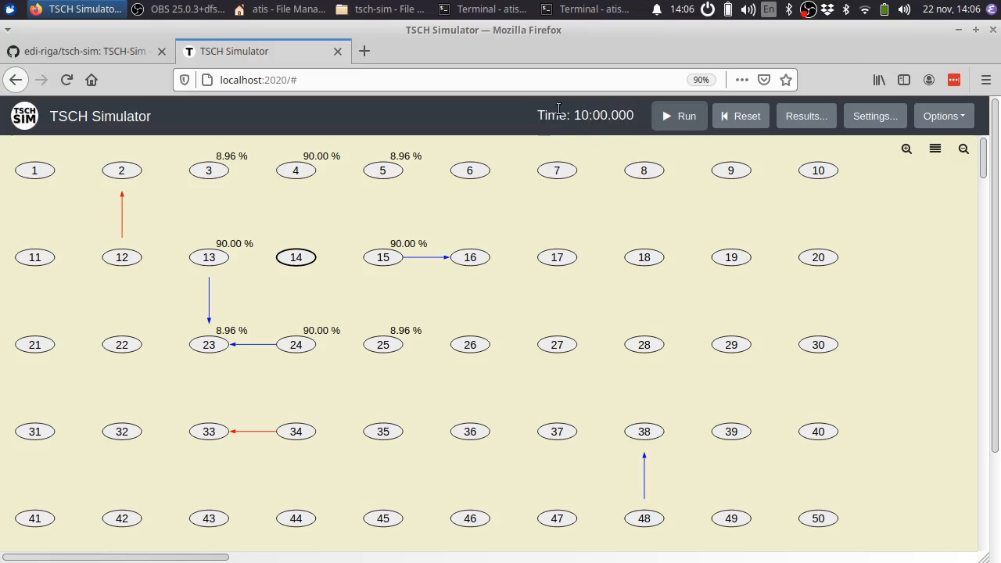
pyautogui.moveTo(874, 116)
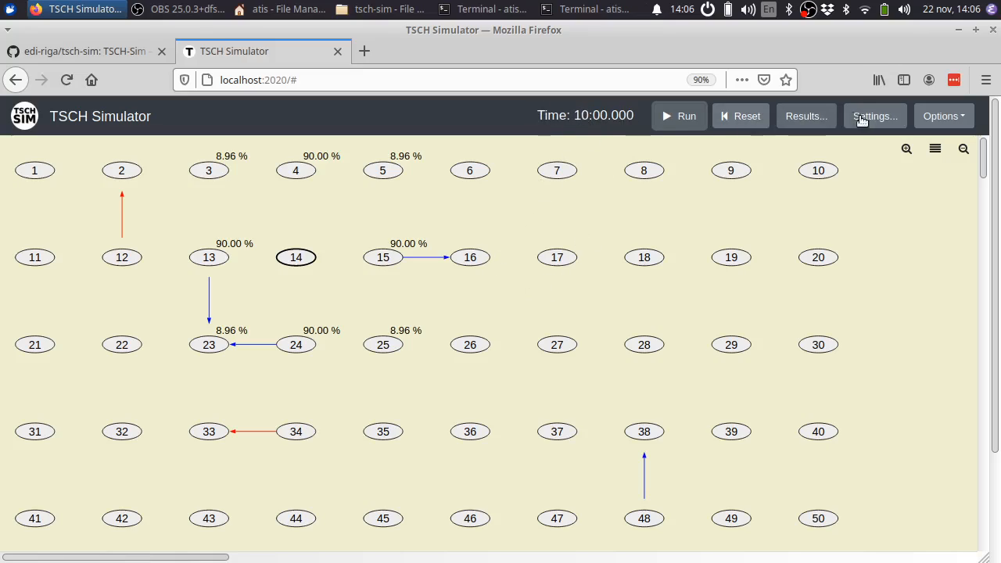
# Select Mesh network with 30 nodes and a degrees value, and apply the settings
pyautogui.click(872, 115)
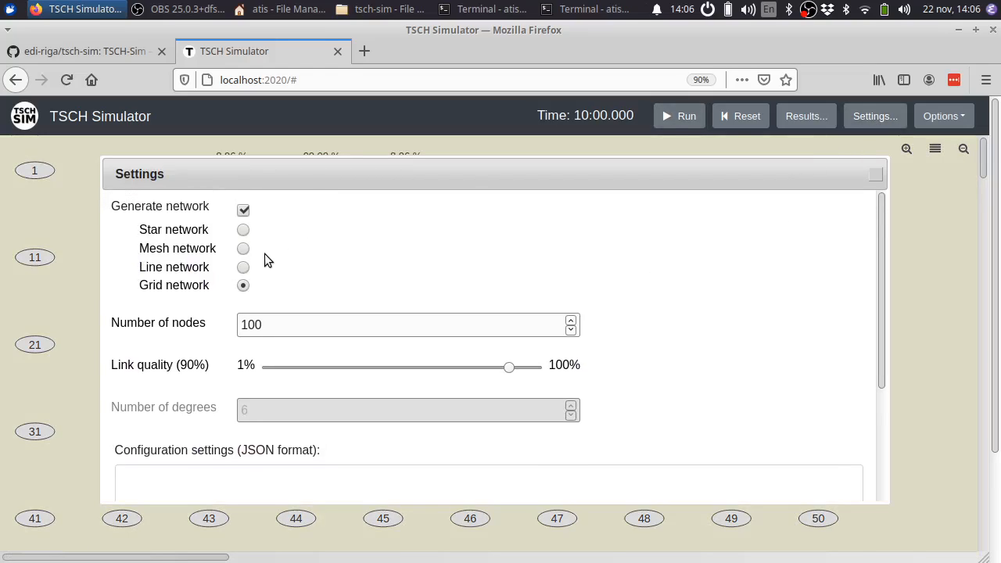
pyautogui.moveTo(269, 249)
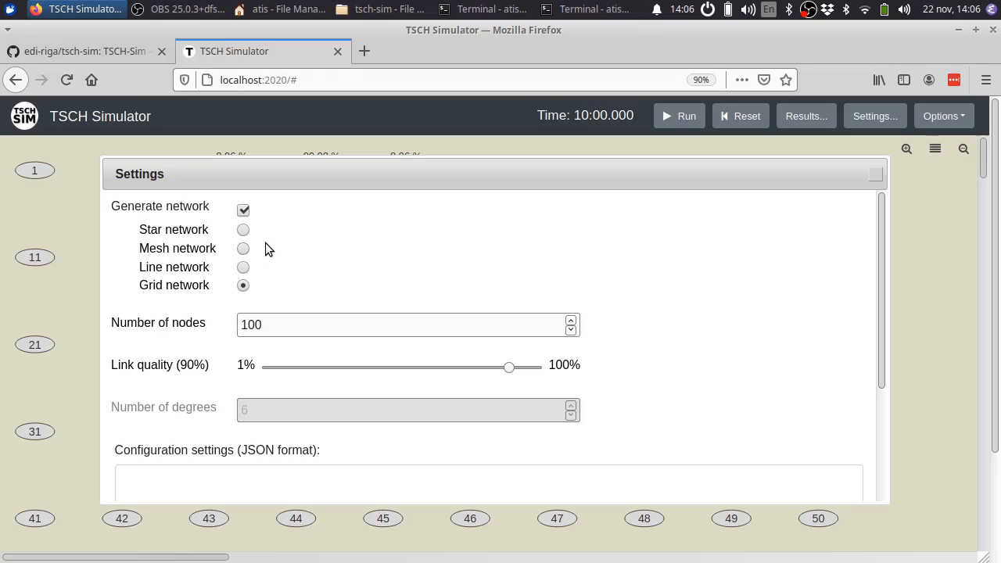
pyautogui.moveTo(328, 309)
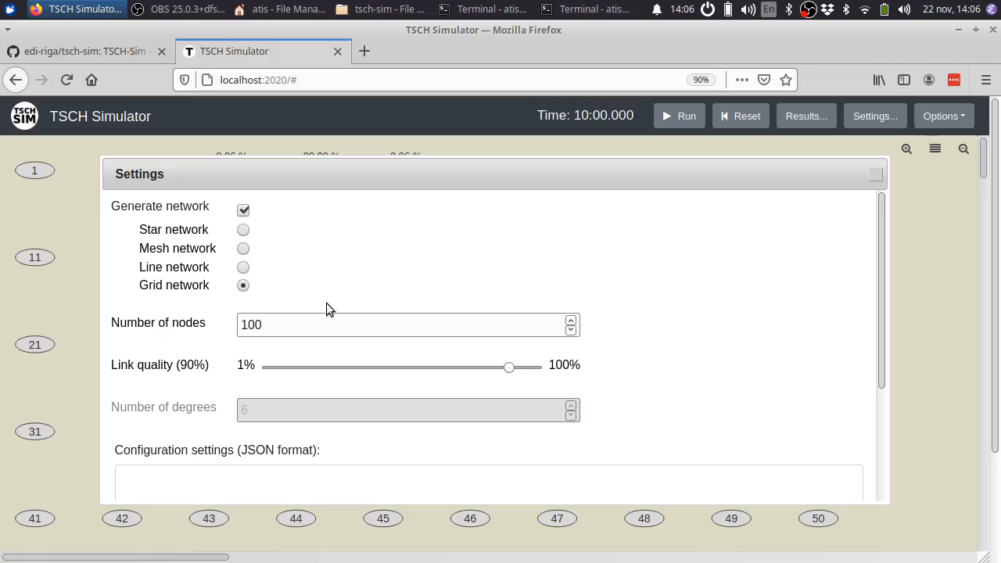
pyautogui.moveTo(272, 324)
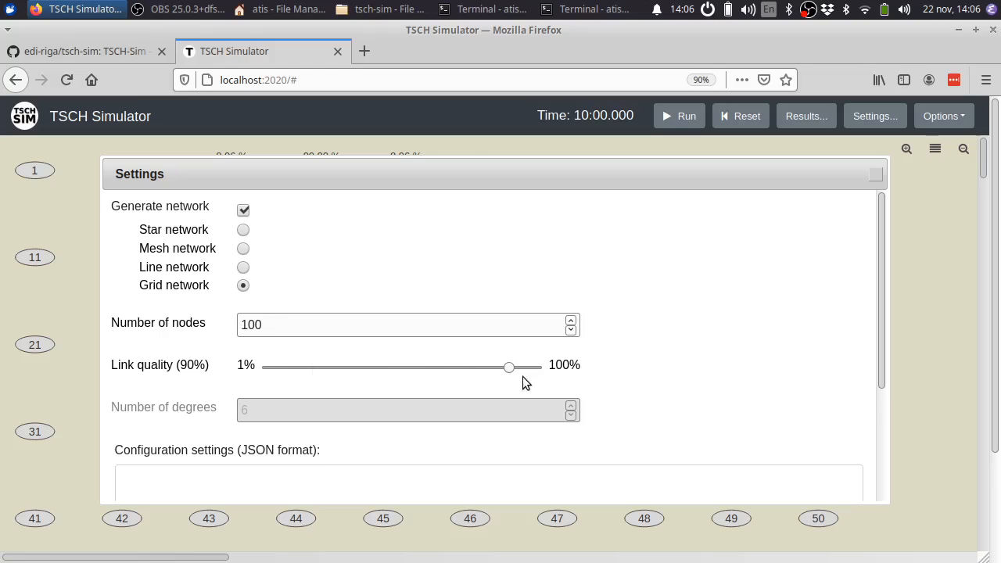
pyautogui.click(244, 247)
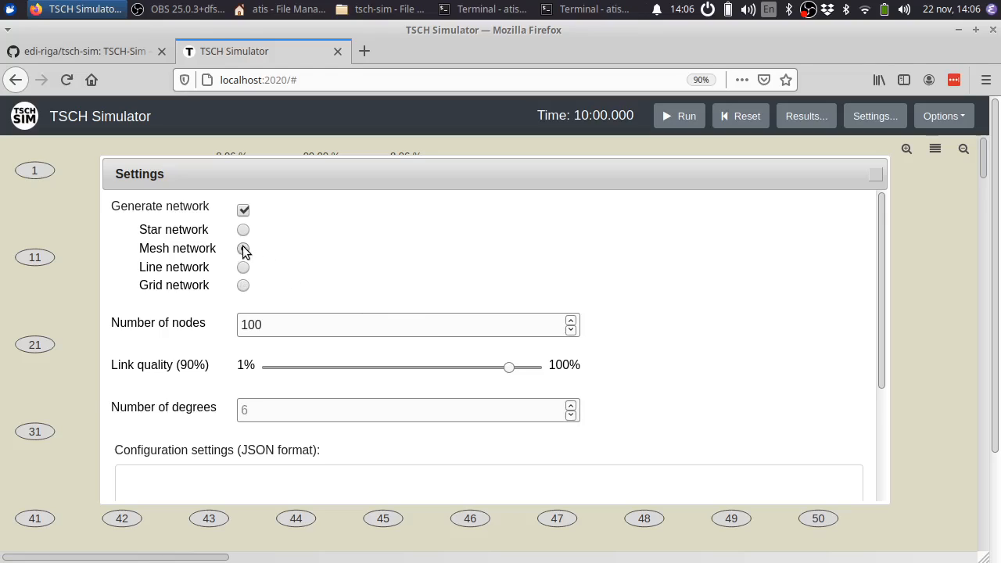
pyautogui.click(244, 247)
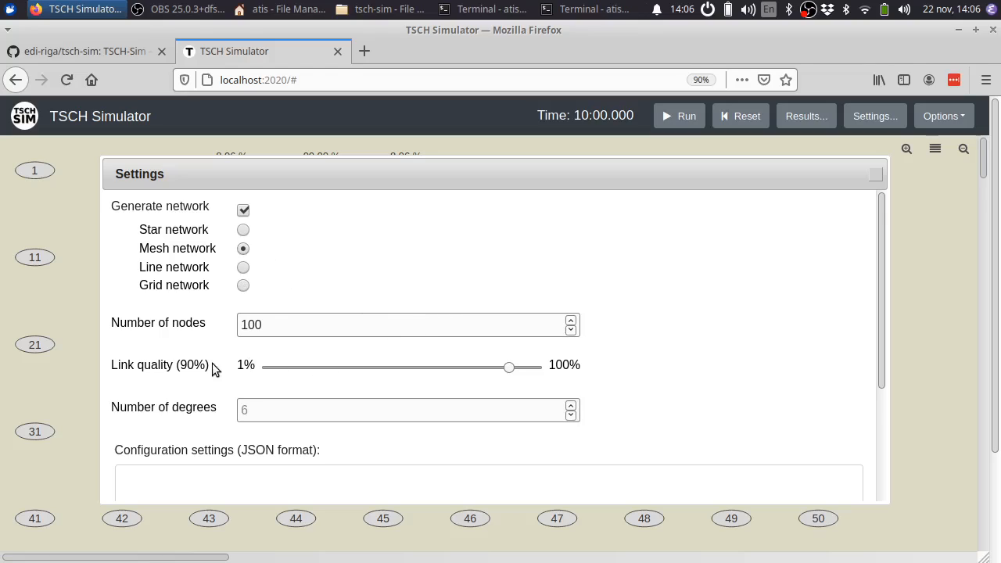
pyautogui.moveTo(485, 372)
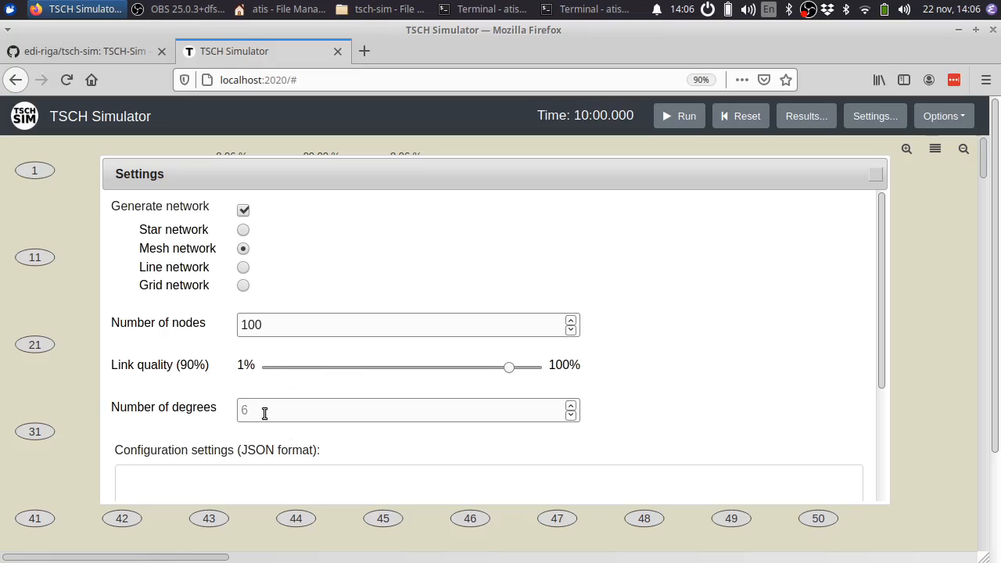
pyautogui.click(407, 409)
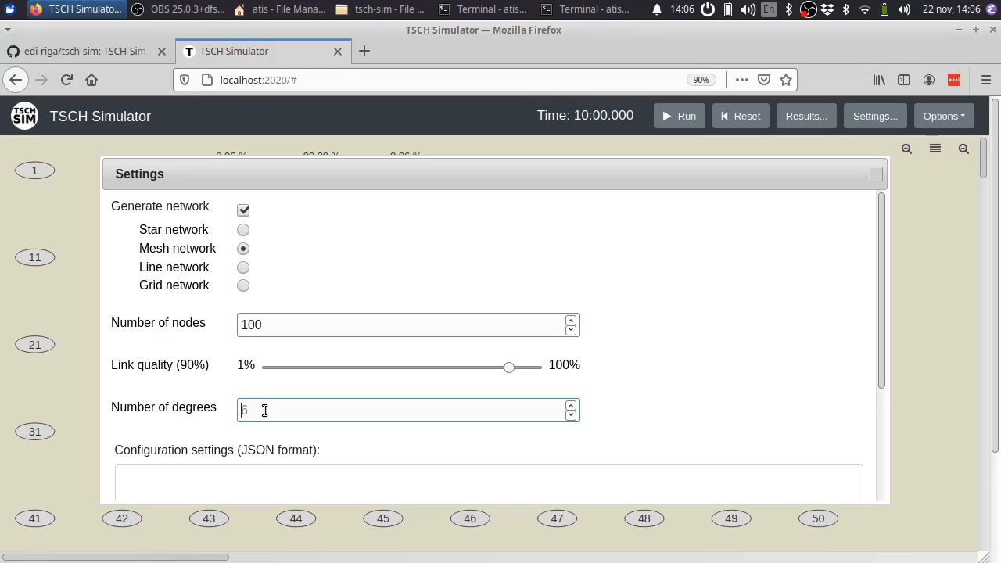
pyautogui.write('10')
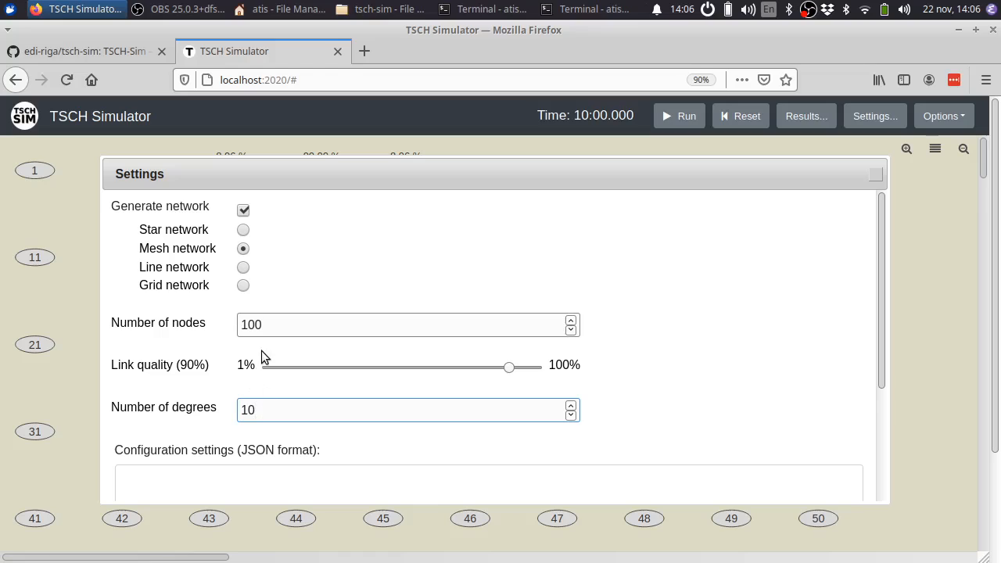
pyautogui.write('30')
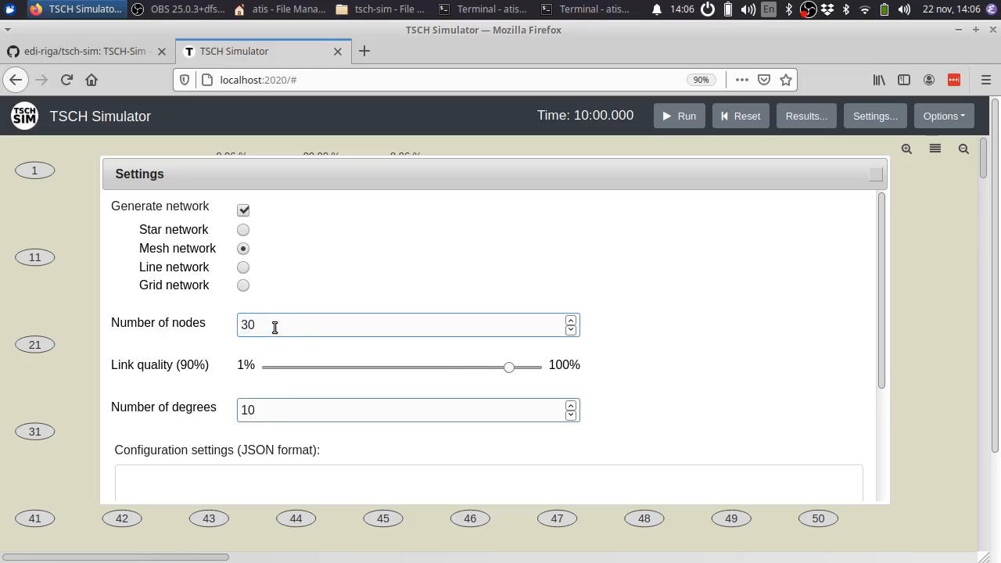
pyautogui.scroll(-3)
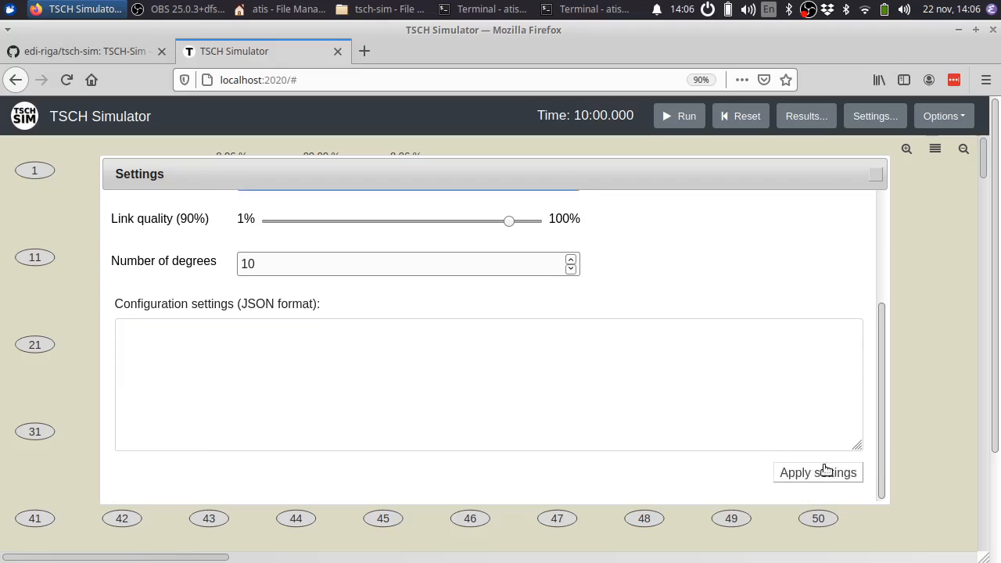
pyautogui.click(817, 472)
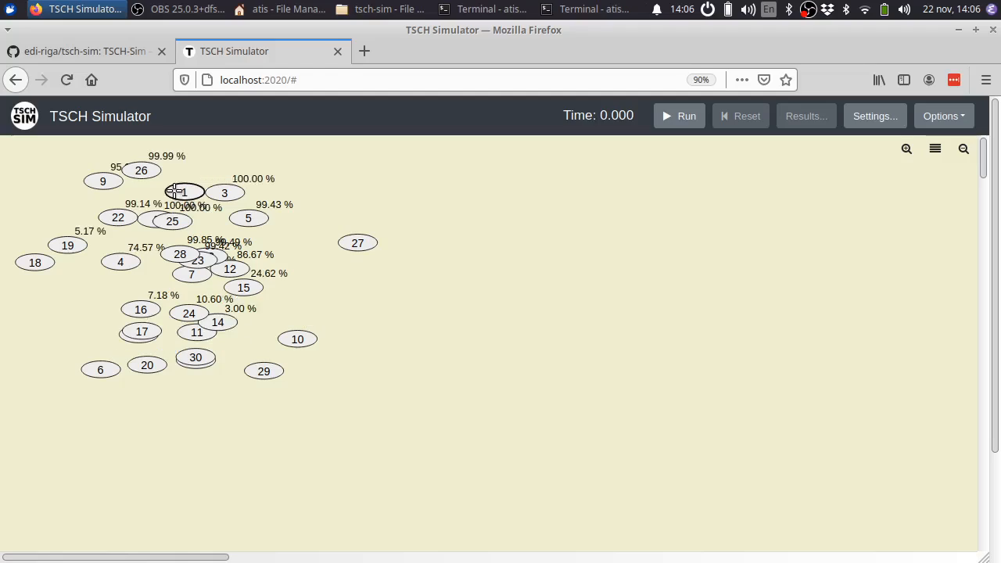
# Reopen Settings and change the number of degrees to 6
pyautogui.click(872, 116)
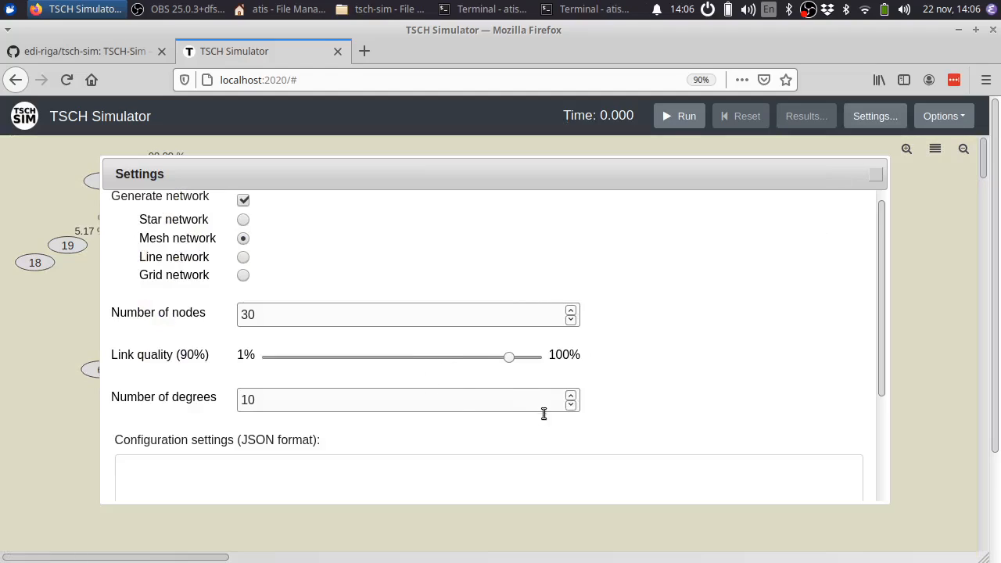
pyautogui.write('6')
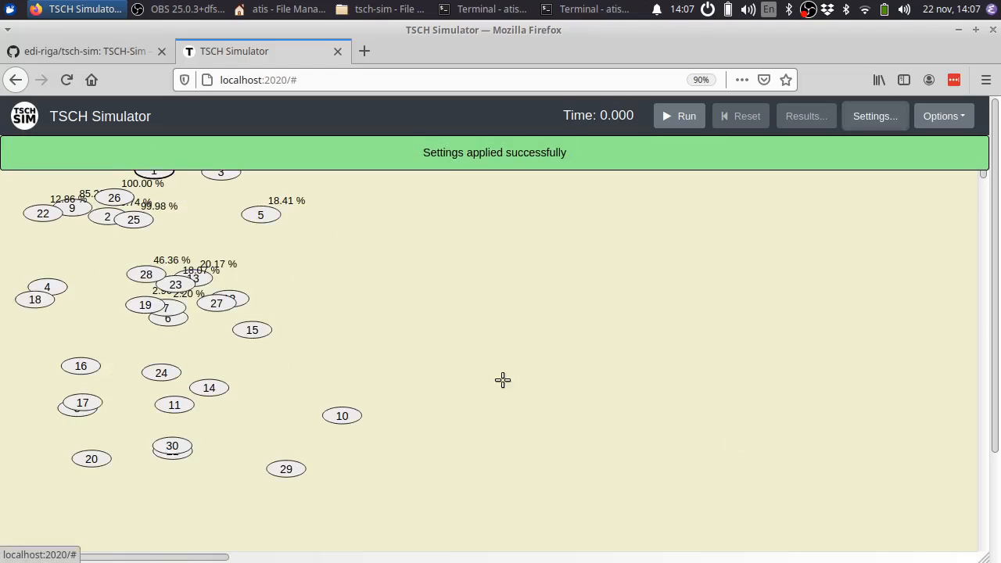
pyautogui.click(873, 116)
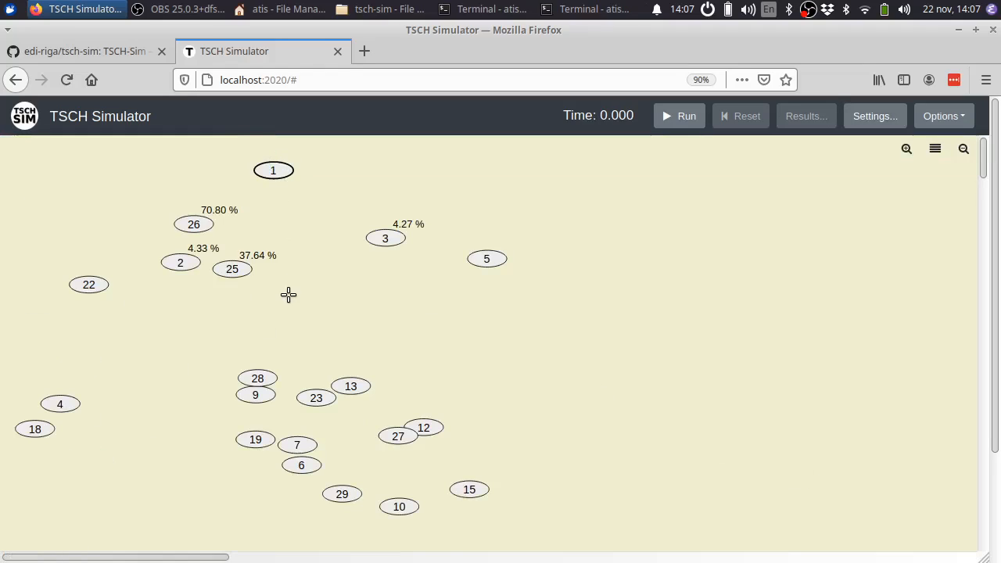
pyautogui.moveTo(217, 232)
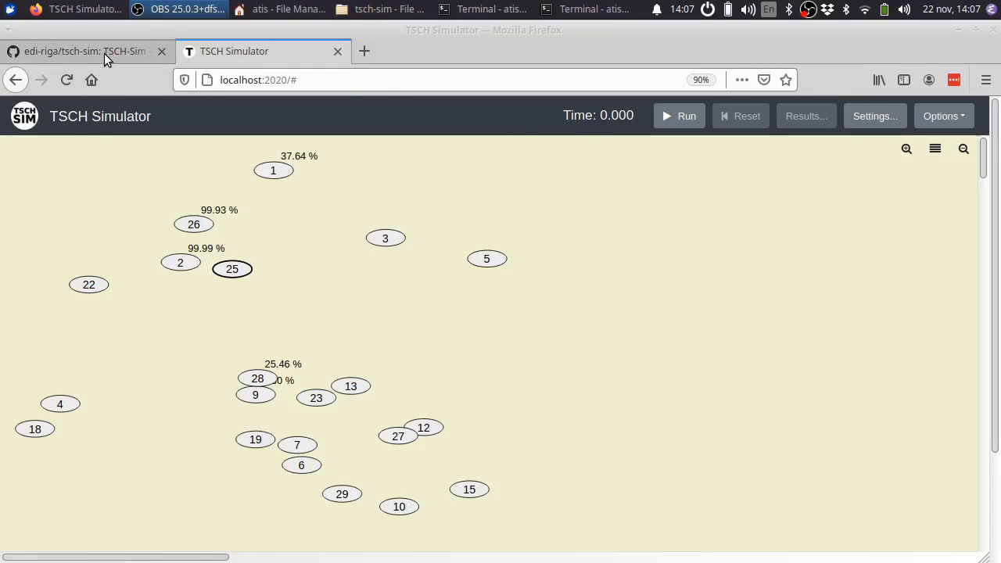
# Switch to the tsch-sim GitHub repository and open its wiki Home page
pyautogui.click(86, 50)
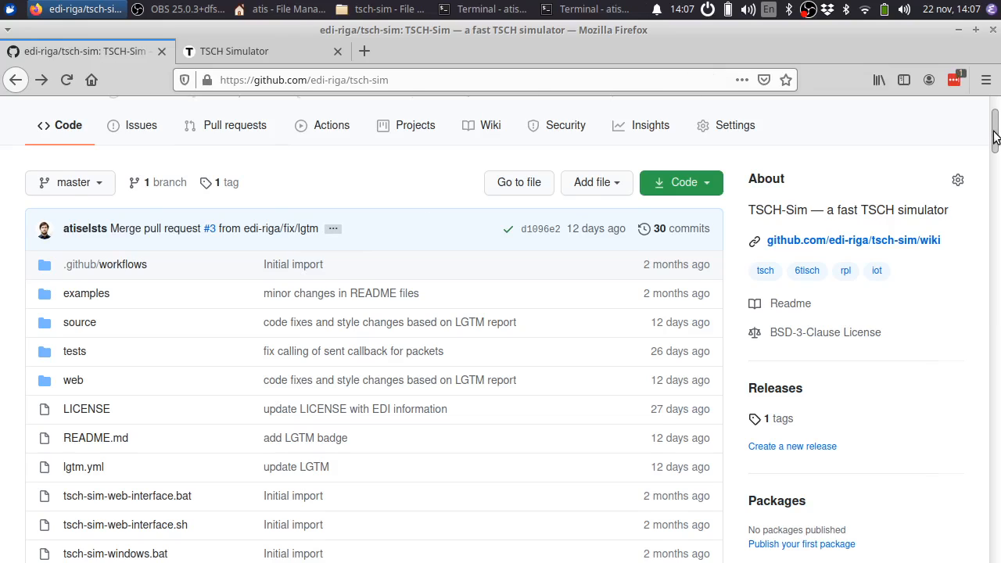
pyautogui.scroll(-3)
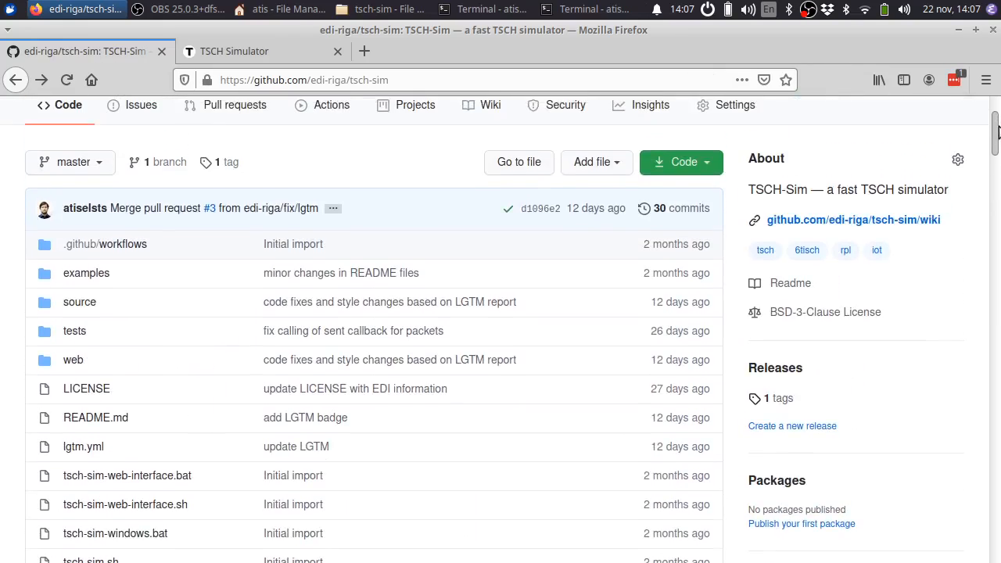
pyautogui.moveTo(854, 219)
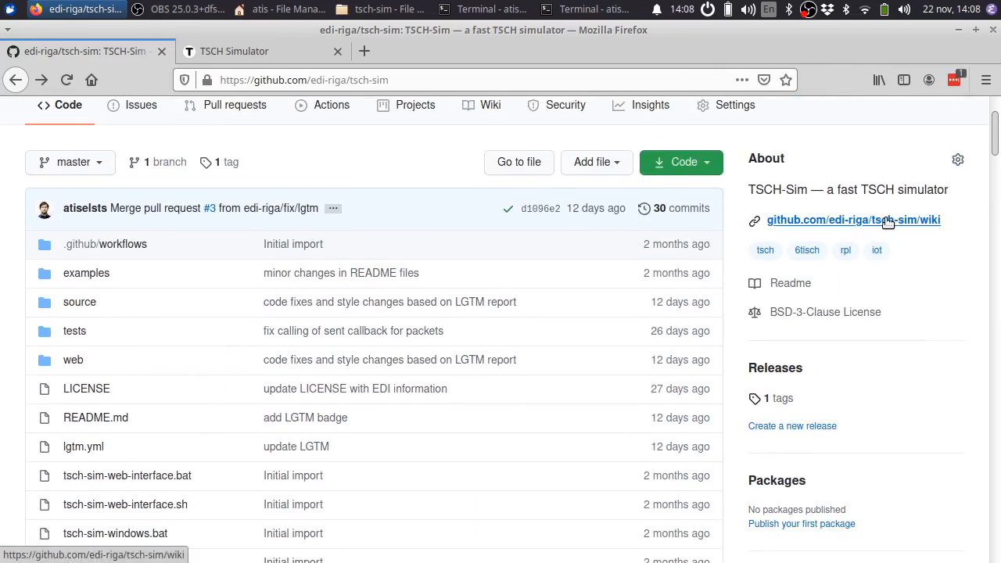
pyautogui.click(854, 218)
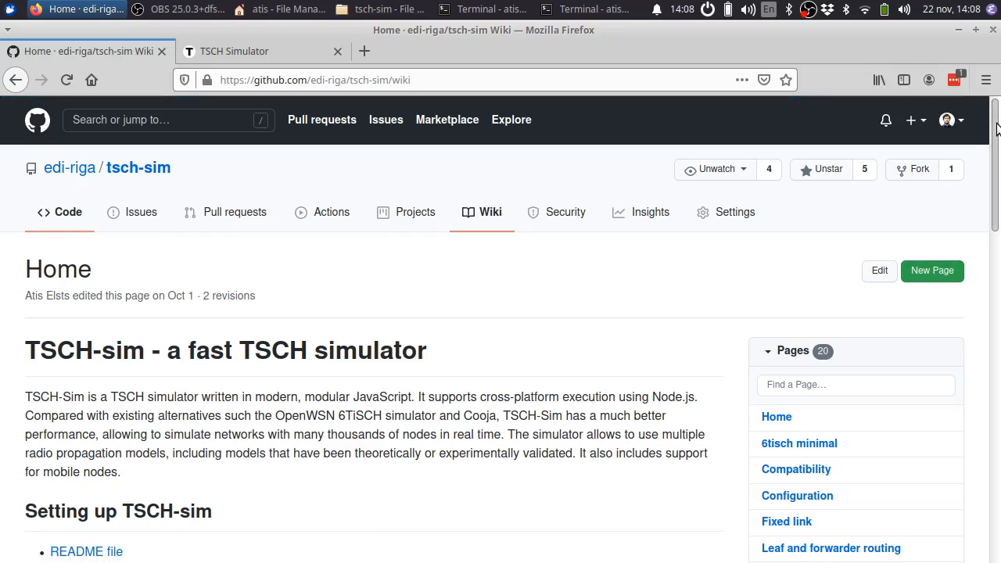
pyautogui.scroll(-3)
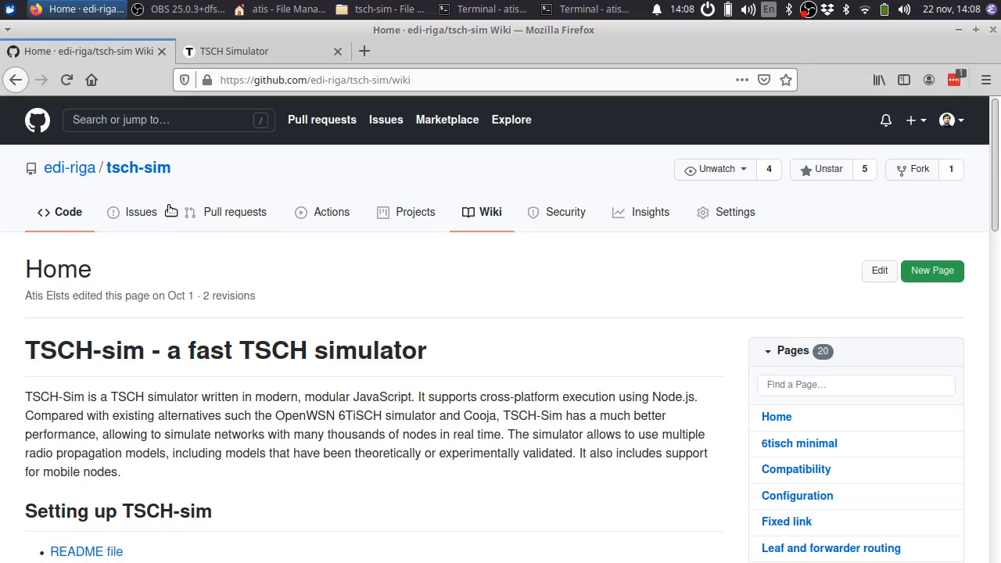
pyautogui.moveTo(140, 213)
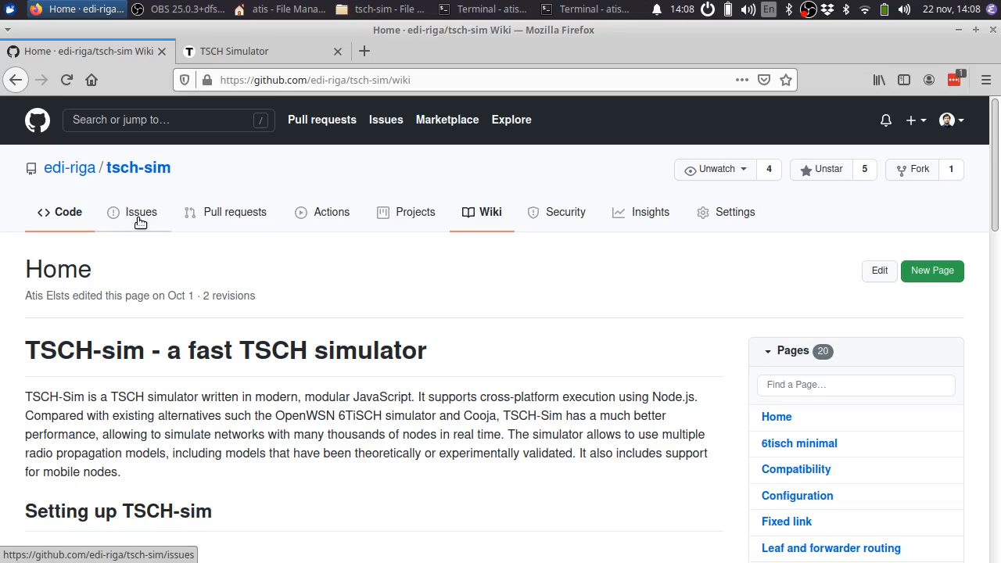